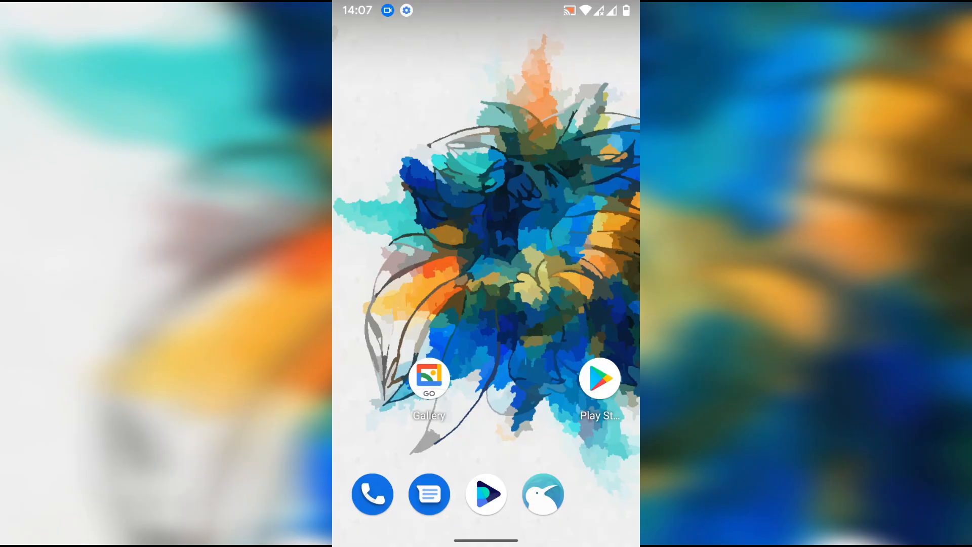
# - Swipe up on the home screen to reveal the full app drawer, Calculator to ZArchiver
pyautogui.scroll(3)
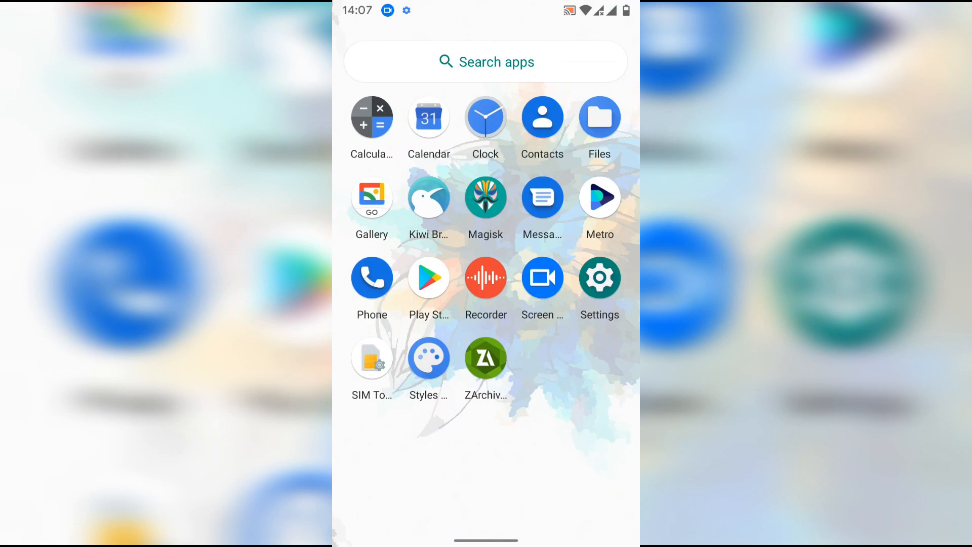
pyautogui.click(429, 116)
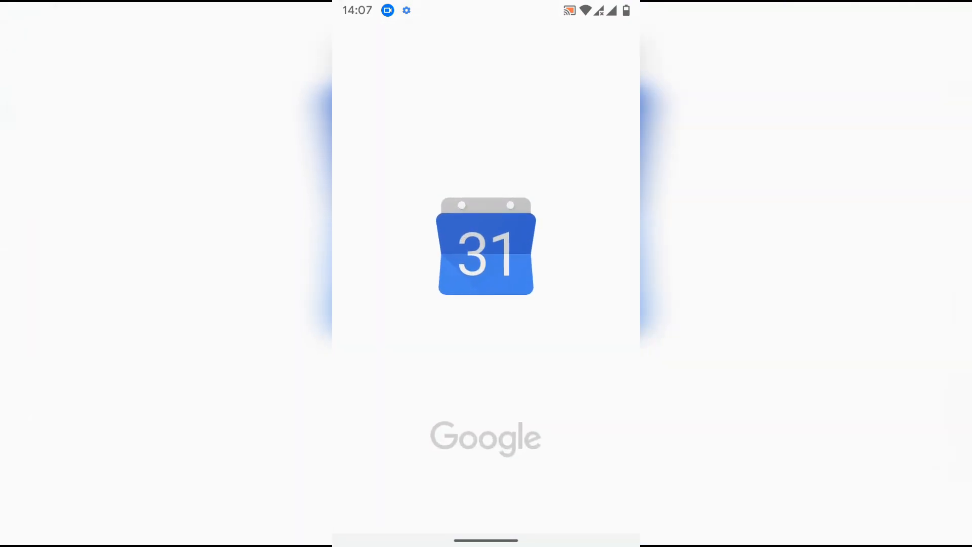
pyautogui.click(486, 248)
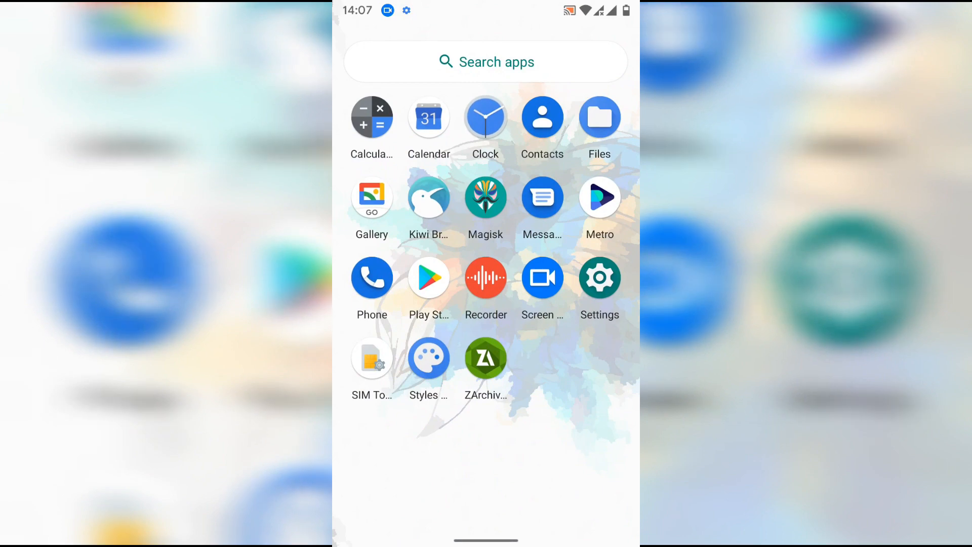
pyautogui.click(486, 118)
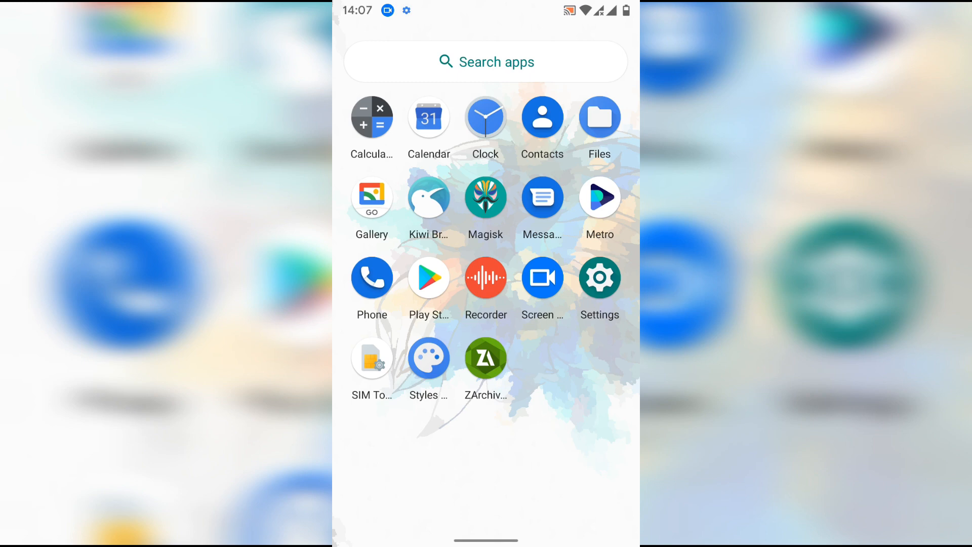
pyautogui.click(599, 116)
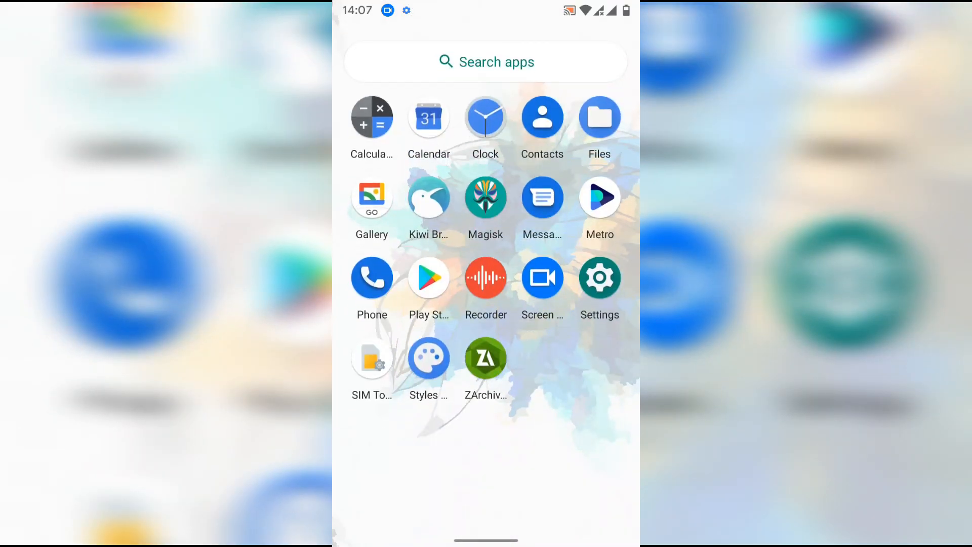
pyautogui.click(371, 197)
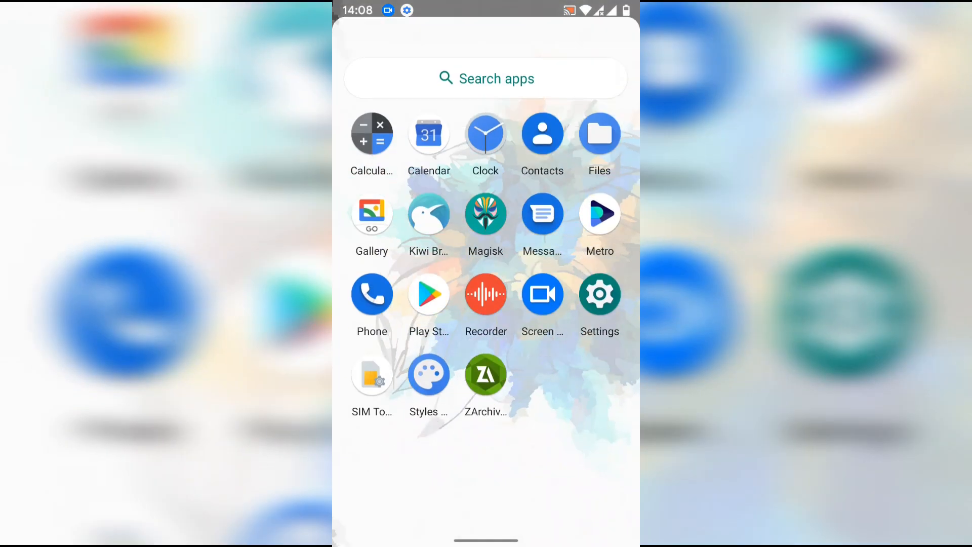
# - Launch Magisk, view its Home page (Magisk 21.4, app 22.1), then return home
pyautogui.click(485, 212)
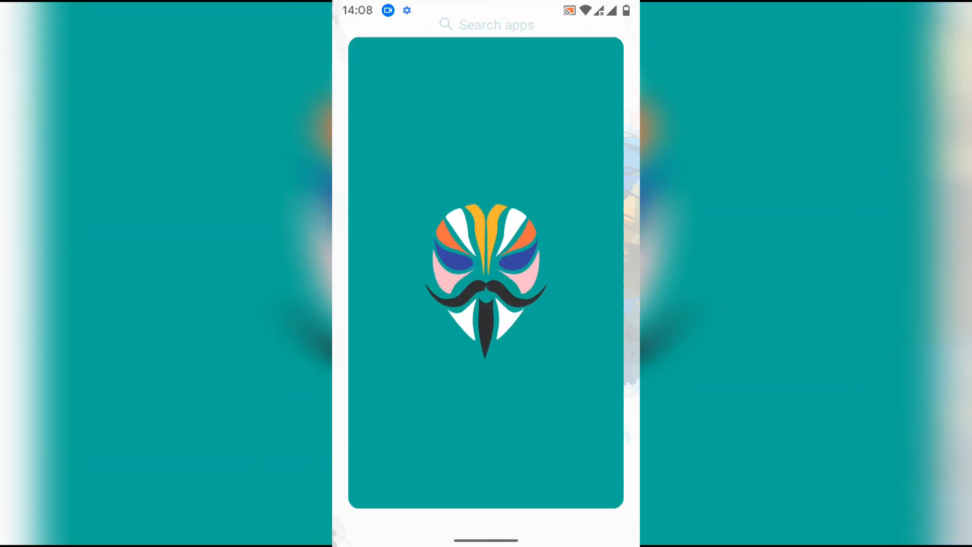
pyautogui.click(485, 279)
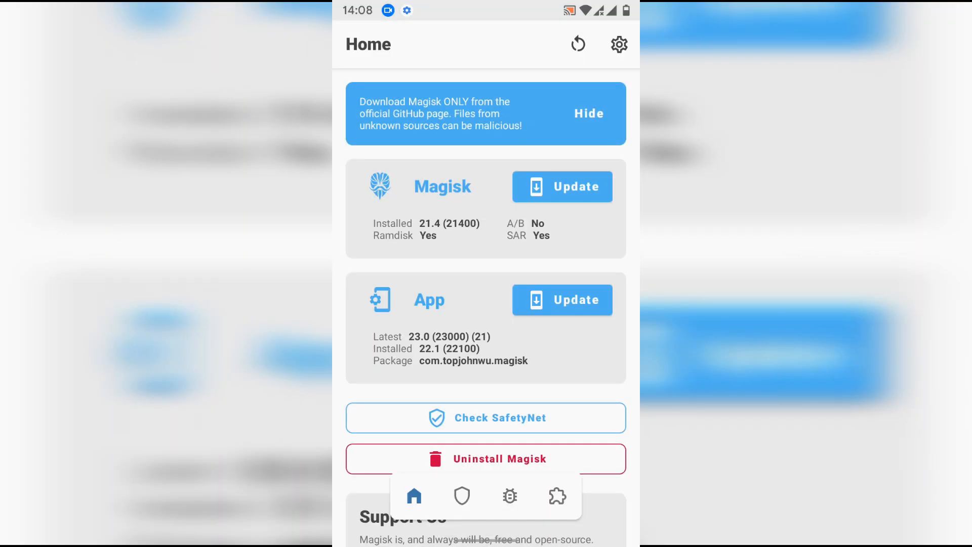
pyautogui.click(485, 417)
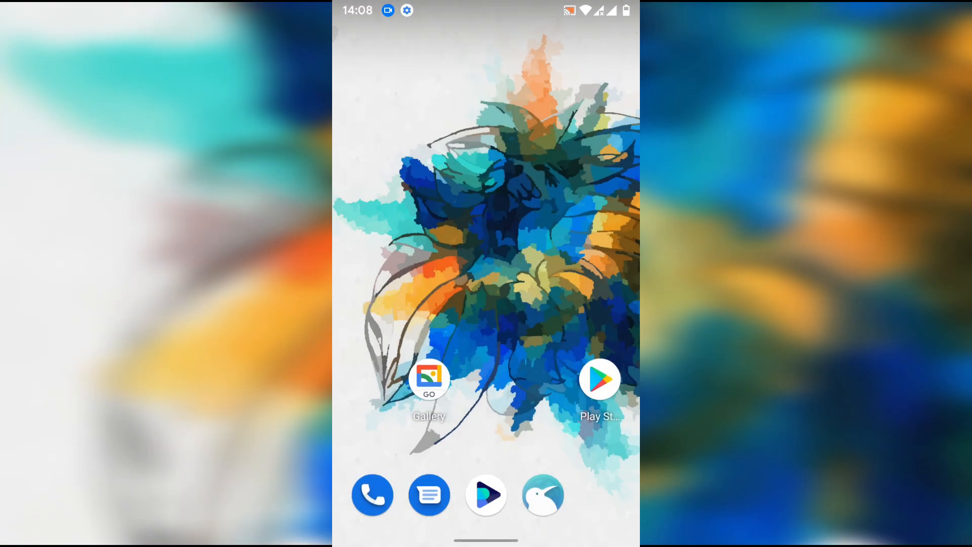
# - Briefly view Messages from the dock and return to the app list
pyautogui.scroll(3)
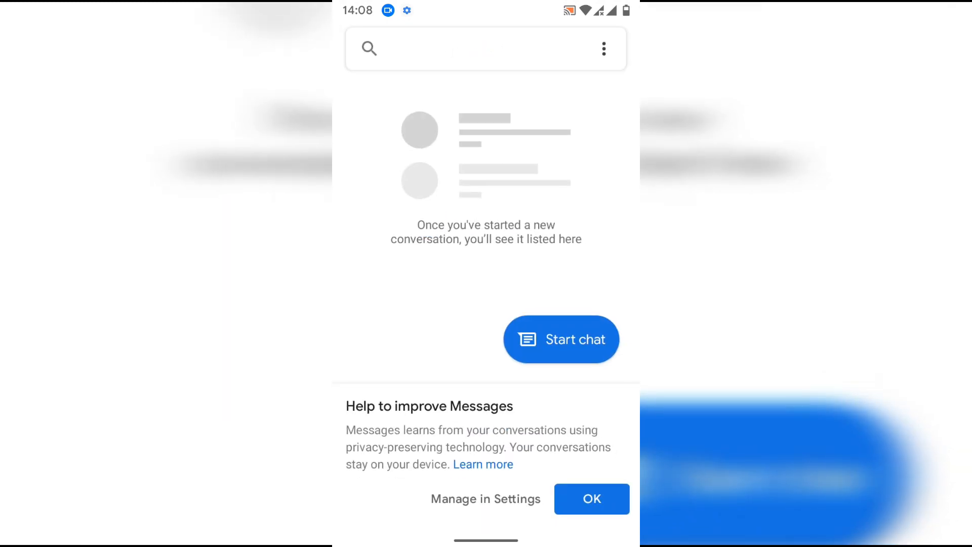
pyautogui.click(591, 499)
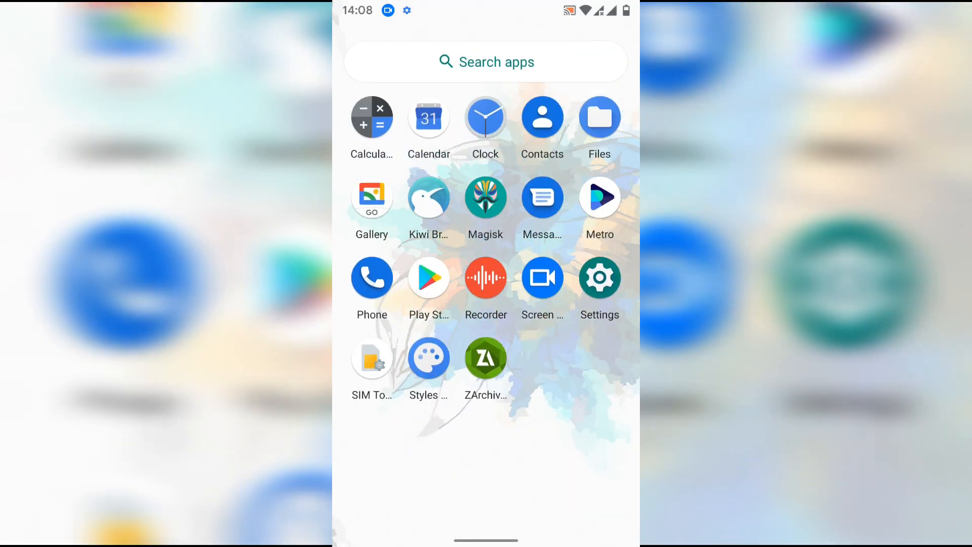
# - Launch Phone from the app drawer, scroll it, then exit back to the app list
pyautogui.click(598, 197)
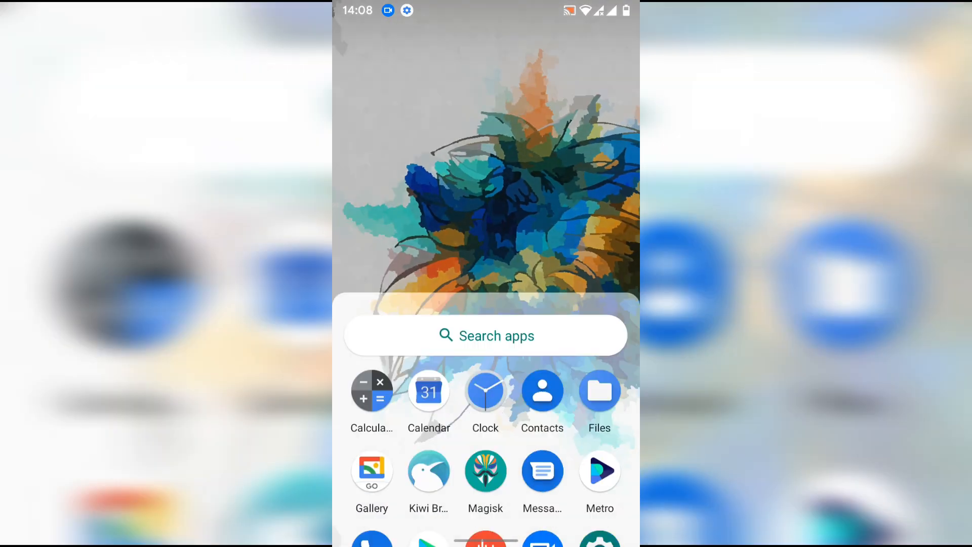
pyautogui.scroll(-3)
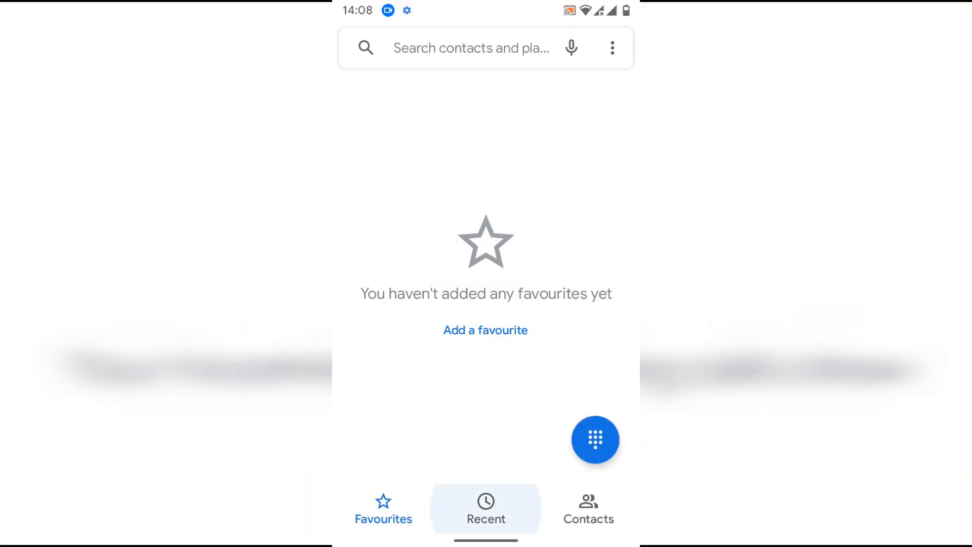
pyautogui.press('home')
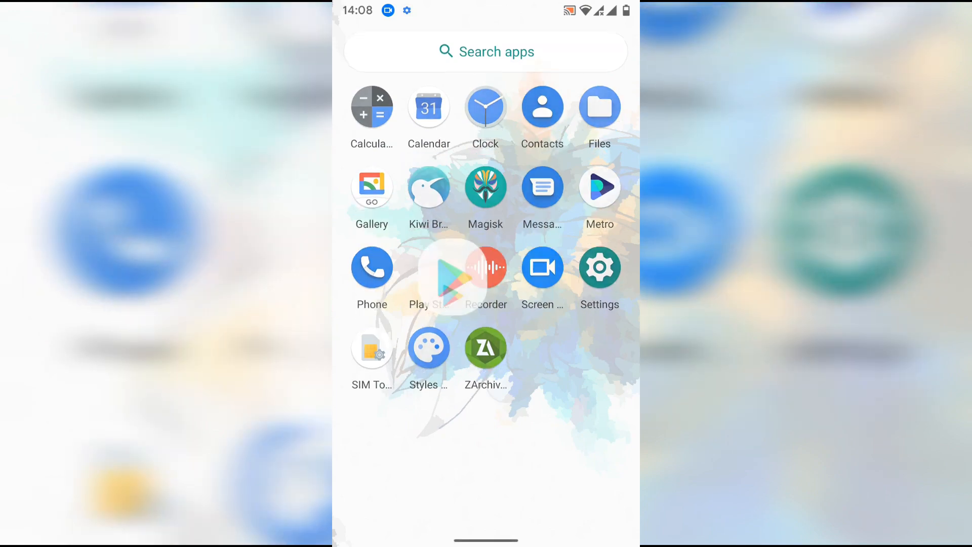
pyautogui.click(459, 269)
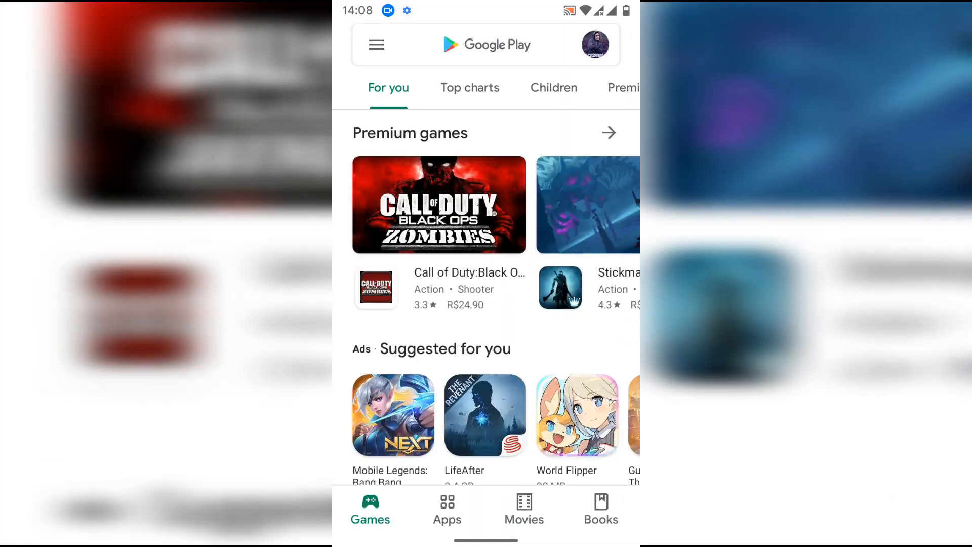
pyautogui.scroll(-3)
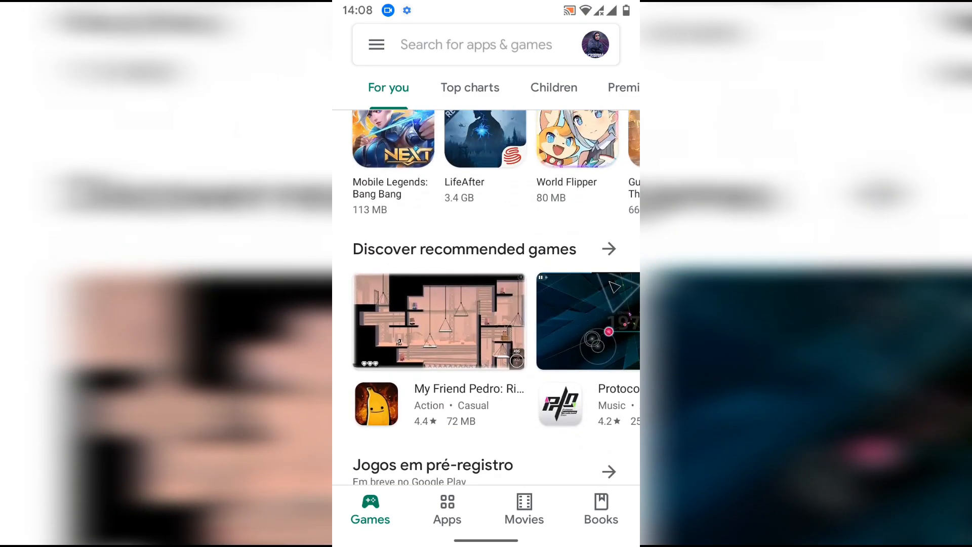
pyautogui.click(377, 404)
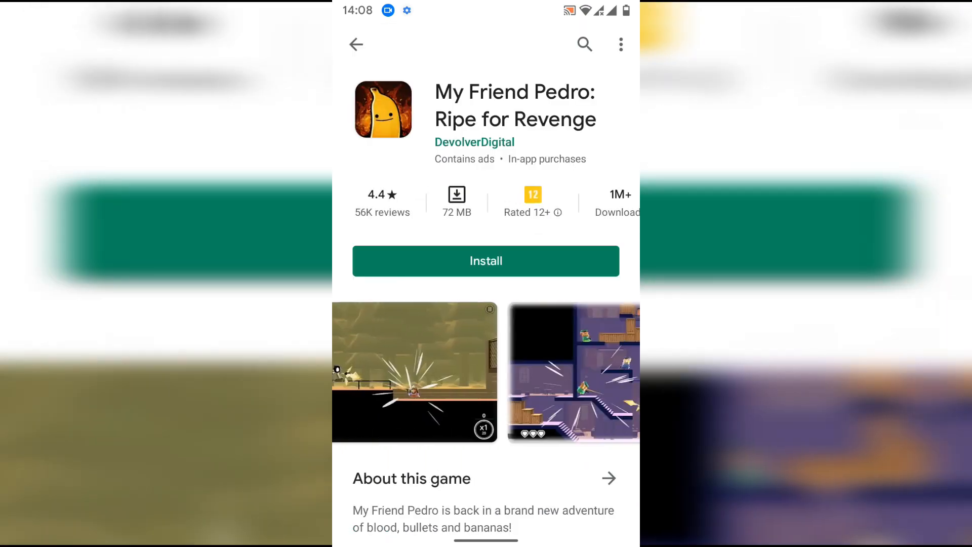
pyautogui.scroll(-3)
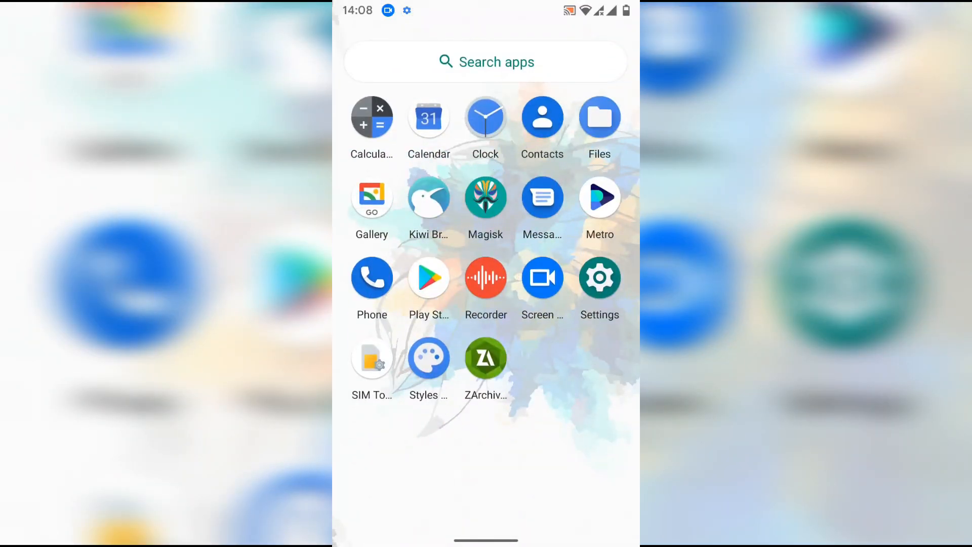
# - Launch Recorder to its empty start screen, then leave it for the home screen
pyautogui.click(485, 278)
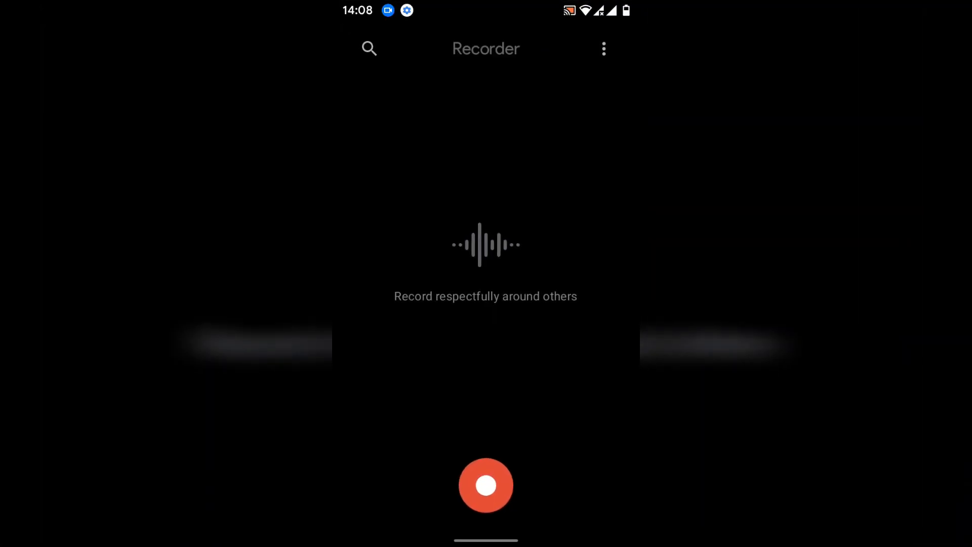
pyautogui.click(603, 49)
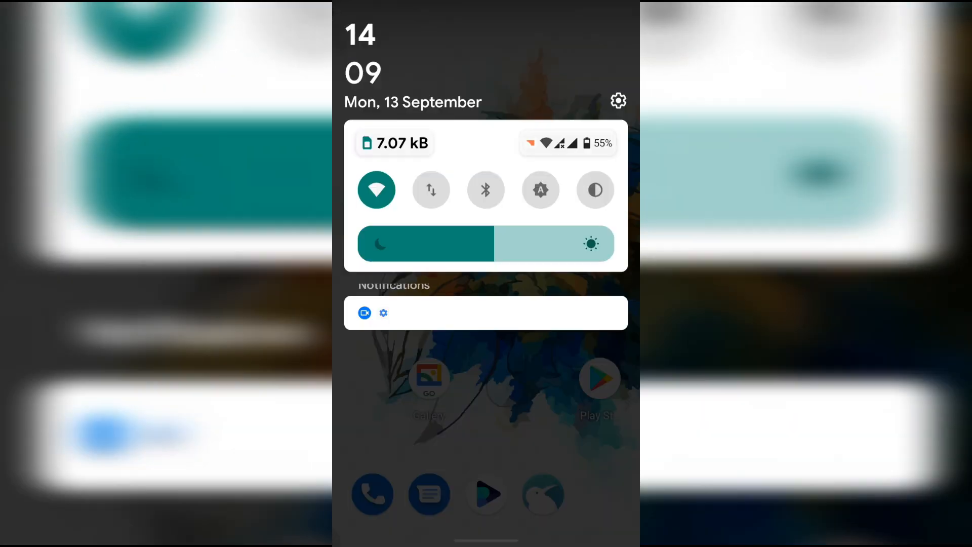
# - Browse the quick settings tile editor's available tiles, then launch Settings from the gear
pyautogui.scroll(-3)
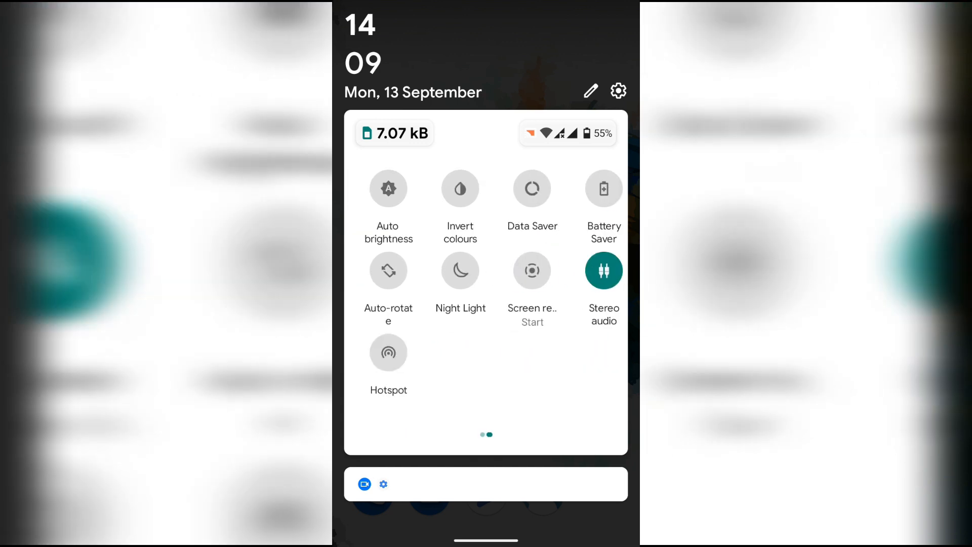
pyautogui.click(589, 90)
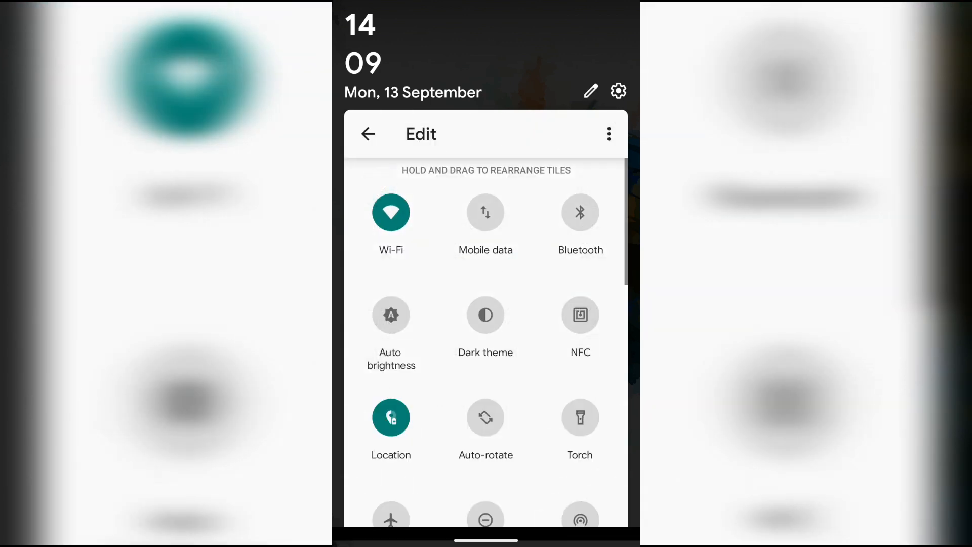
pyautogui.scroll(-3)
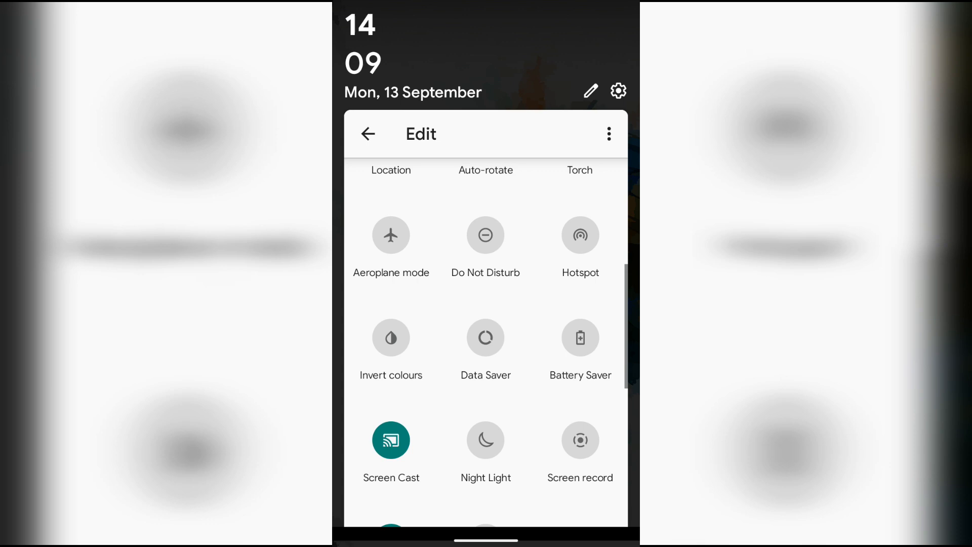
pyautogui.scroll(-3)
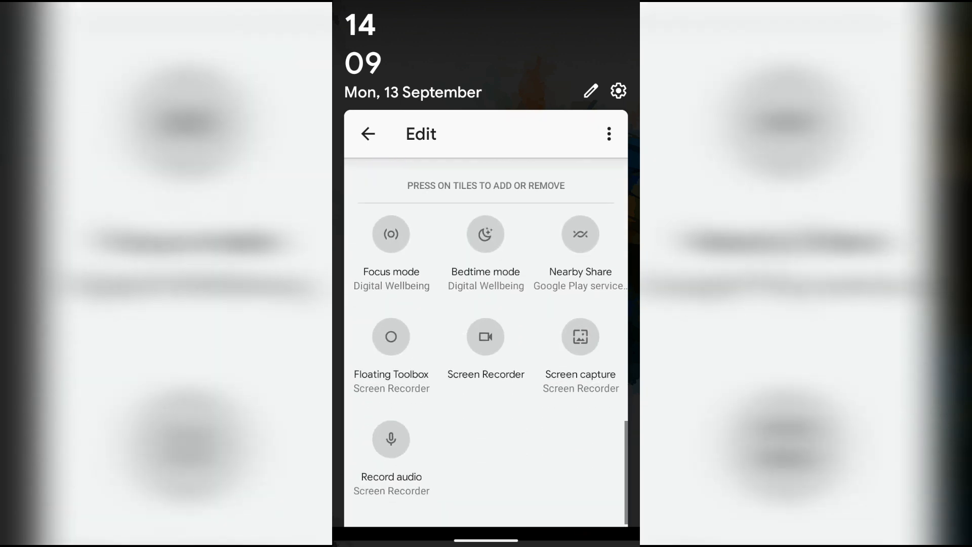
pyautogui.click(366, 134)
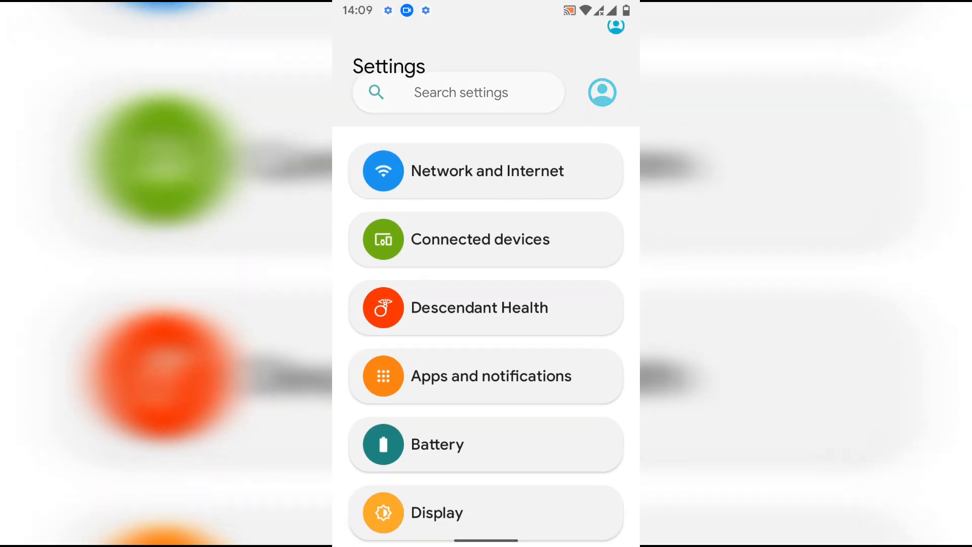
# - Scroll the Settings list and enter the System page
pyautogui.scroll(-3)
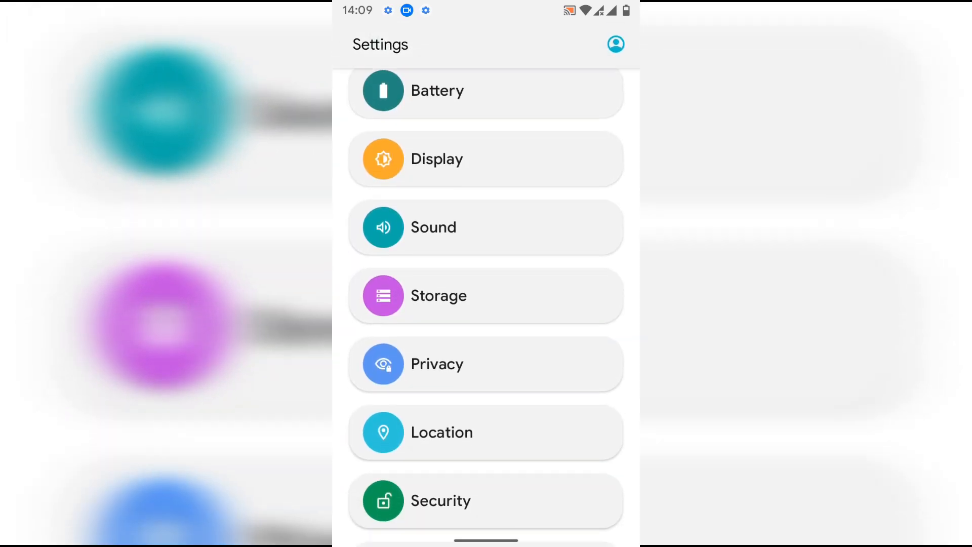
pyautogui.scroll(-3)
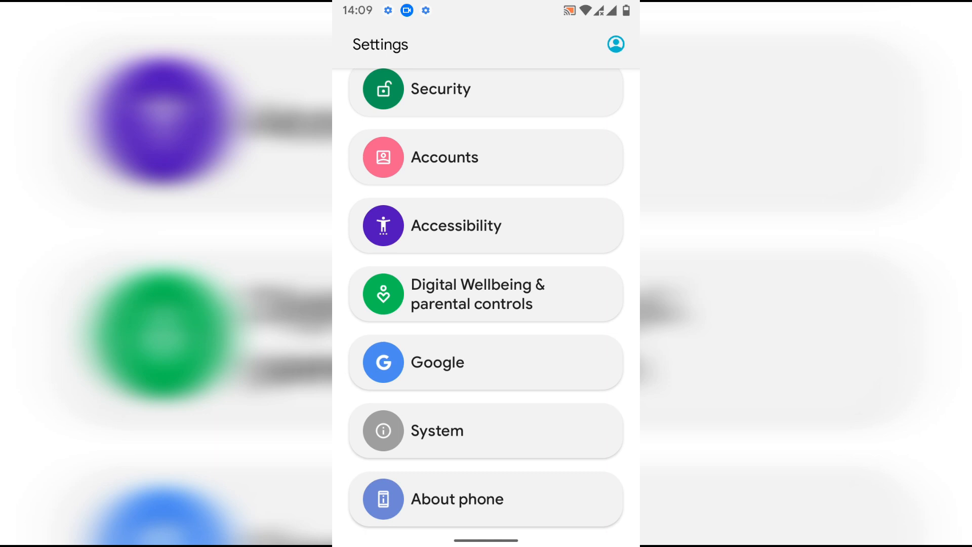
pyautogui.click(438, 432)
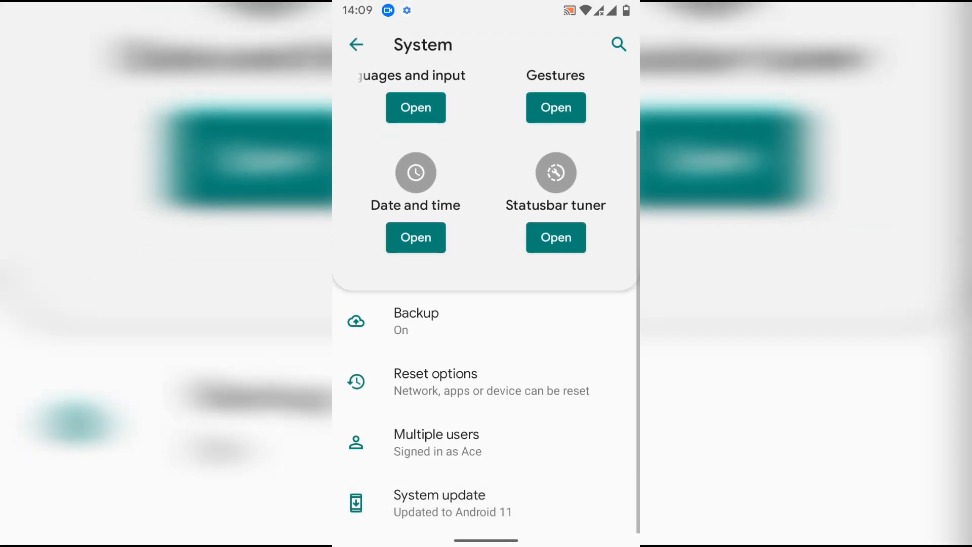
# - Review the About phone details, then return to the System page
pyautogui.click(440, 502)
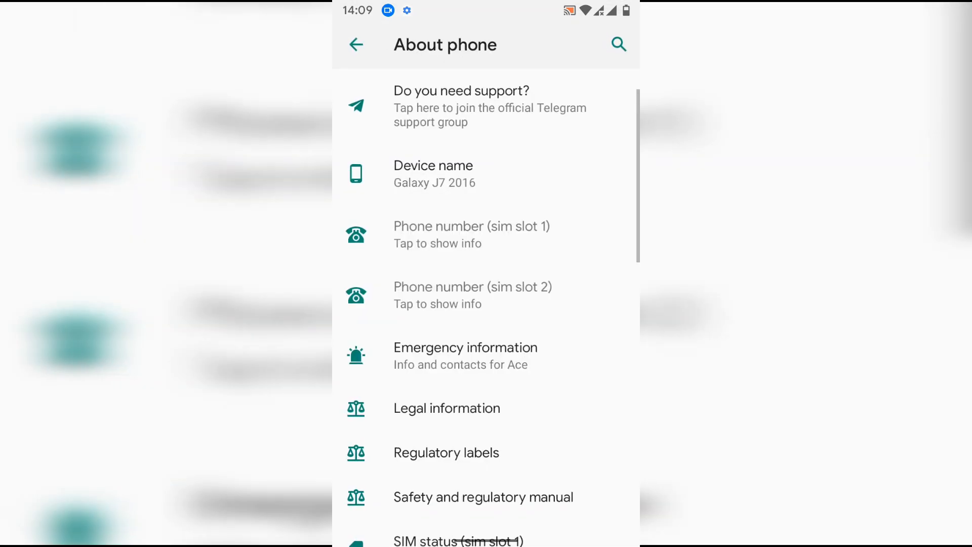
pyautogui.scroll(-3)
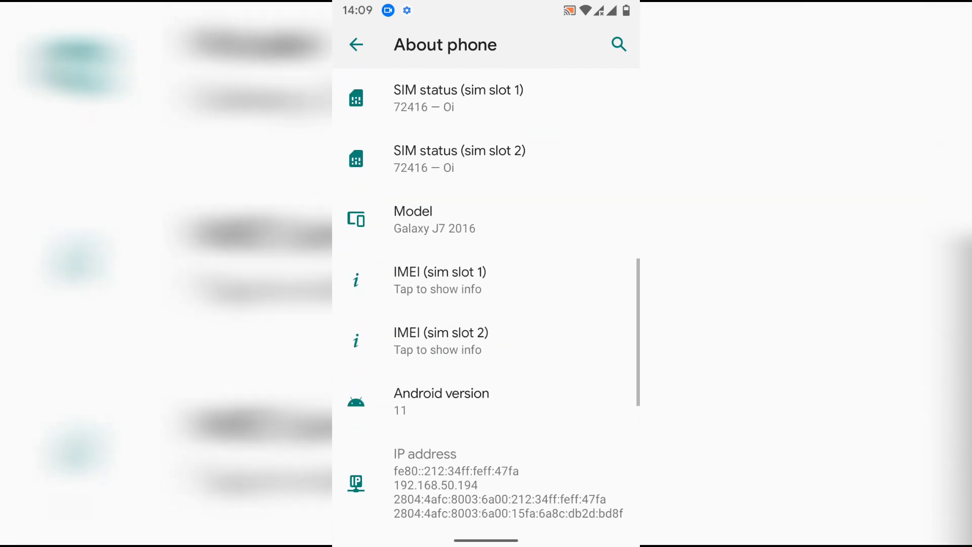
pyautogui.click(442, 401)
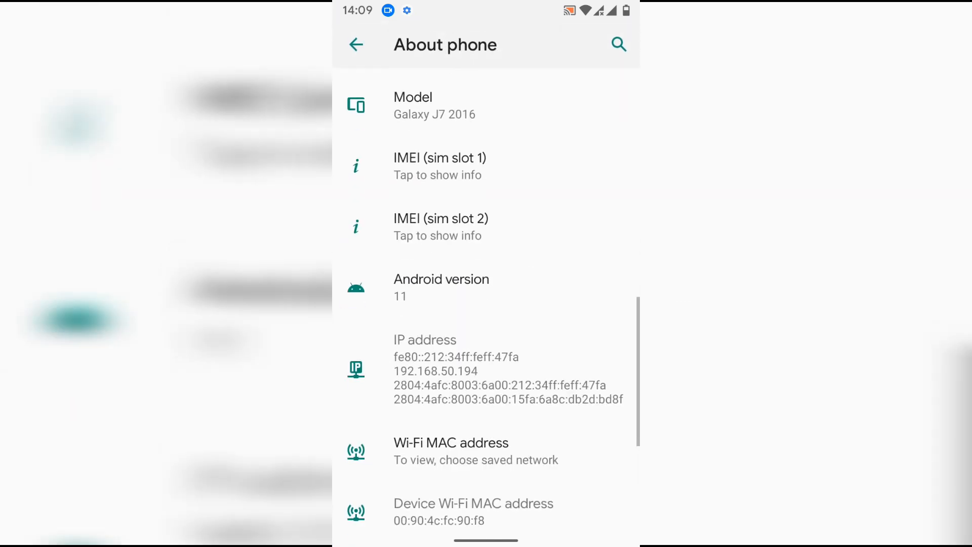
pyautogui.scroll(-3)
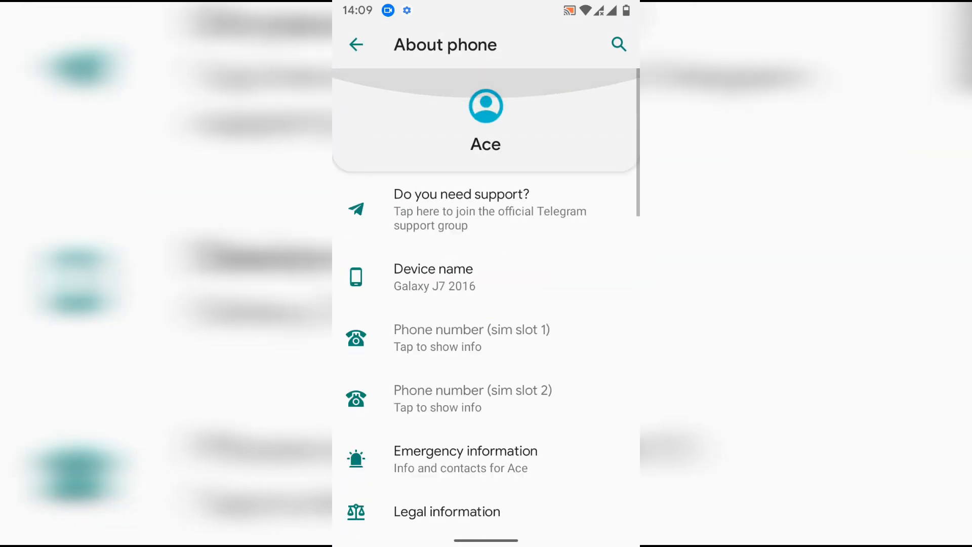
pyautogui.click(355, 44)
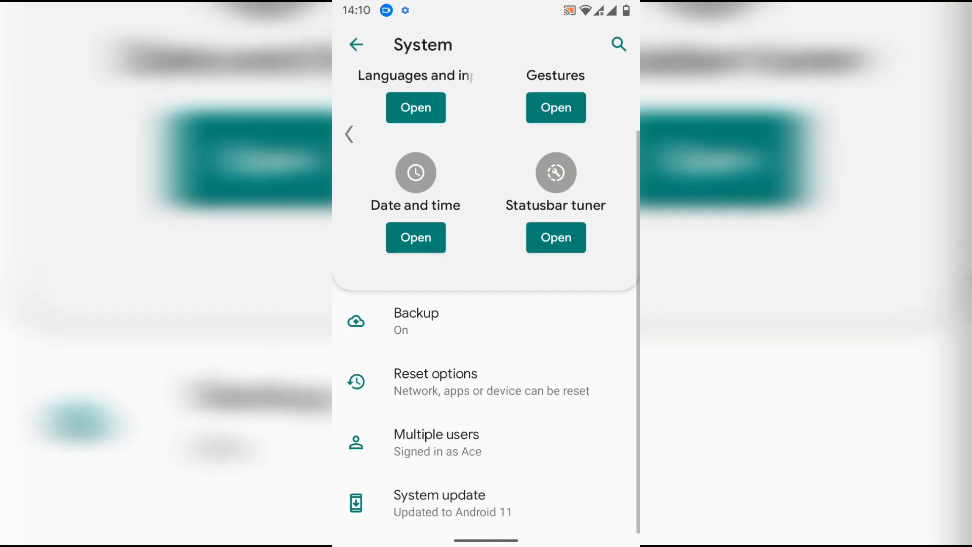
# - Review the Accessibility and Security pages, ending on Location with location use on
pyautogui.click(355, 44)
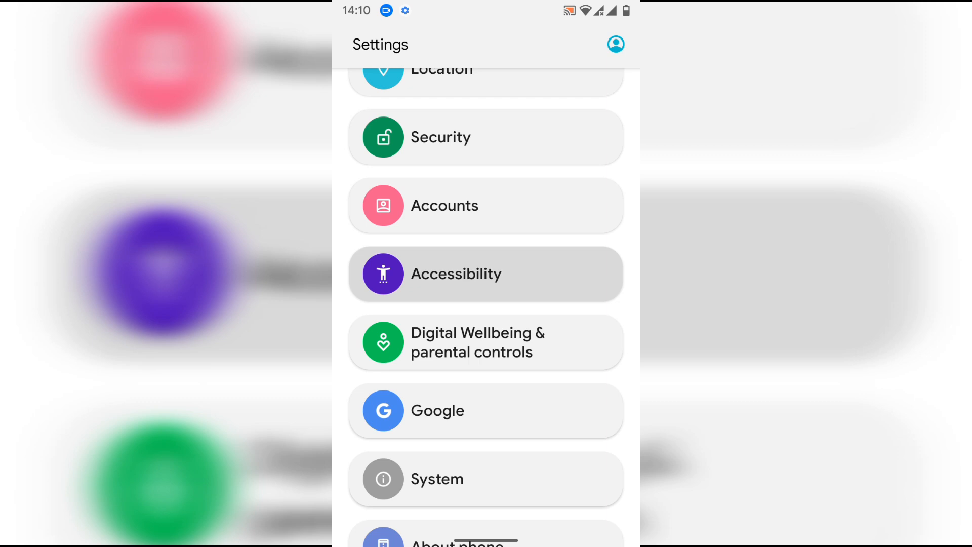
pyautogui.click(487, 273)
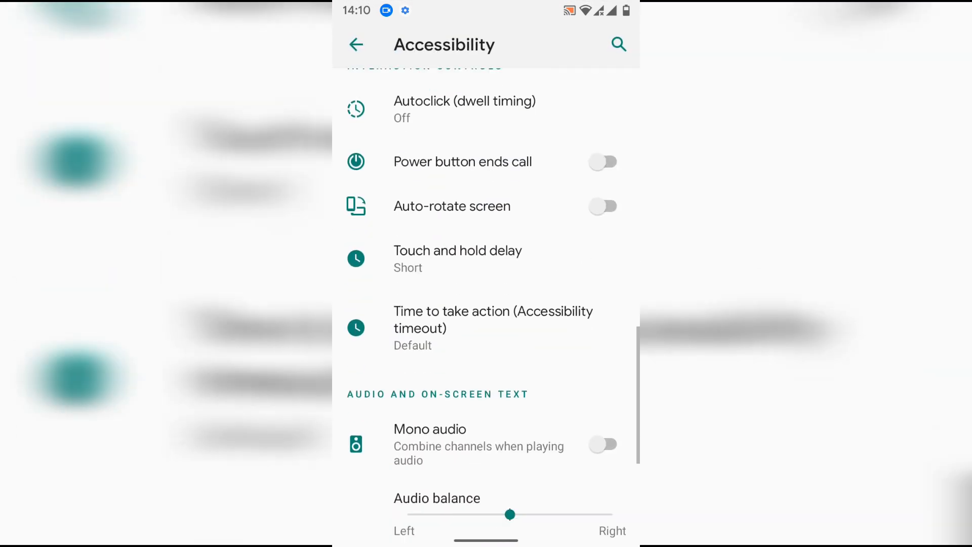
pyautogui.scroll(-3)
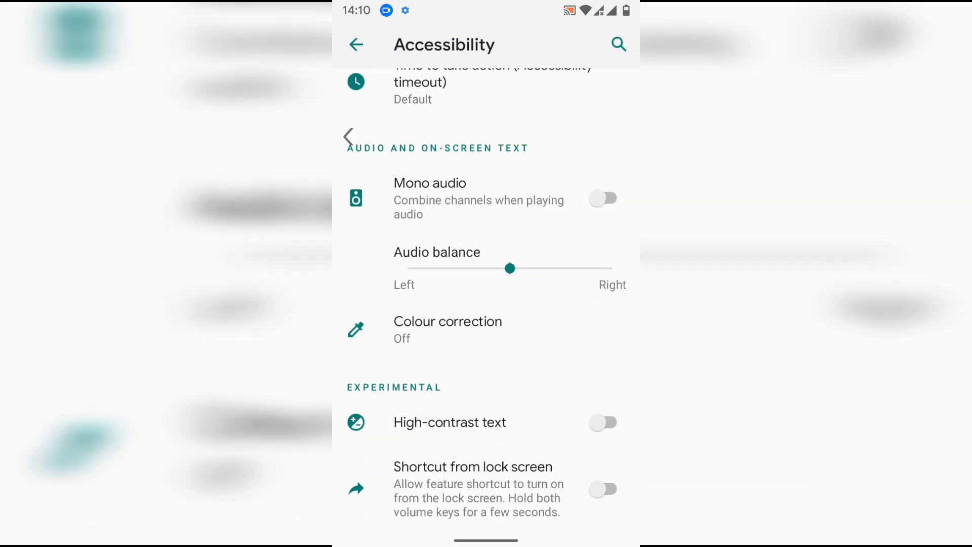
pyautogui.click(355, 44)
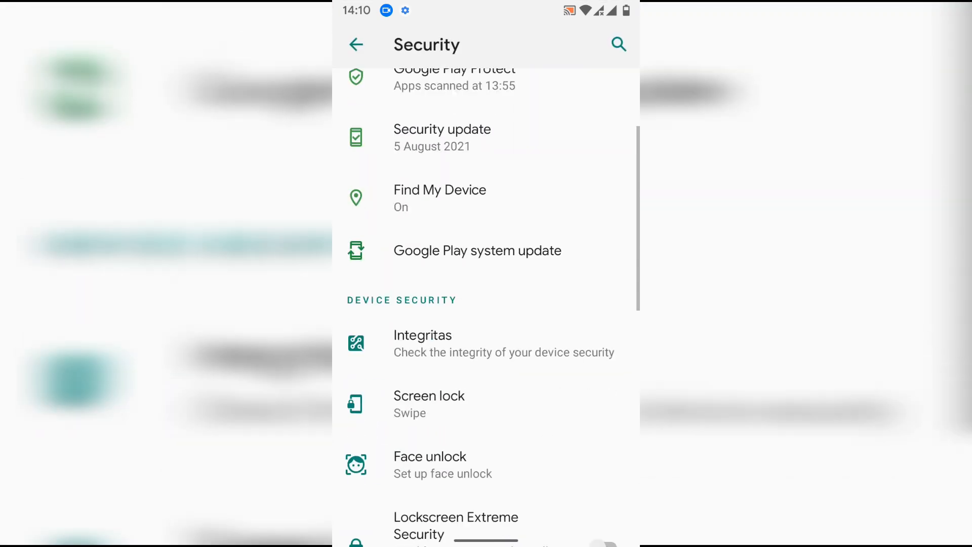
pyautogui.scroll(-3)
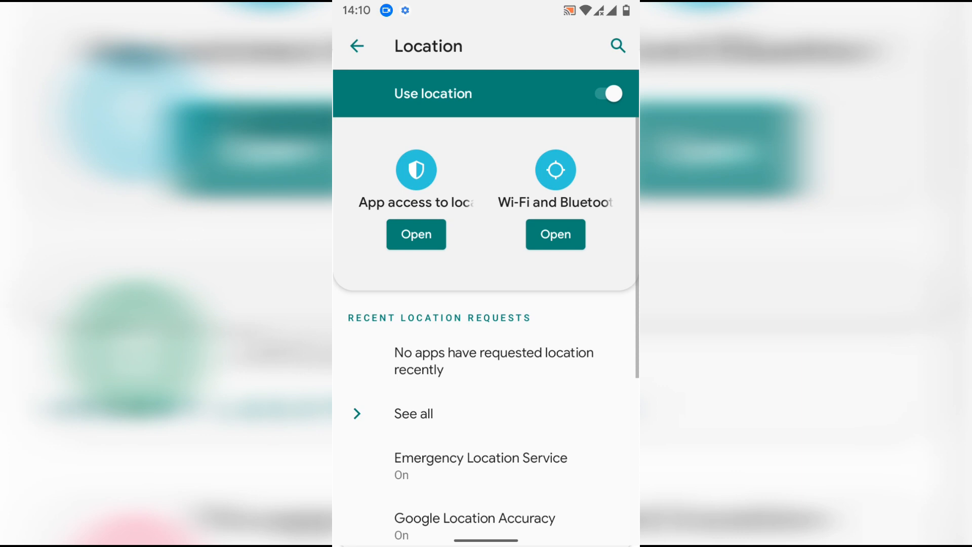
# - Visit the Storage overview and Sound settings from the main Settings list
pyautogui.click(356, 46)
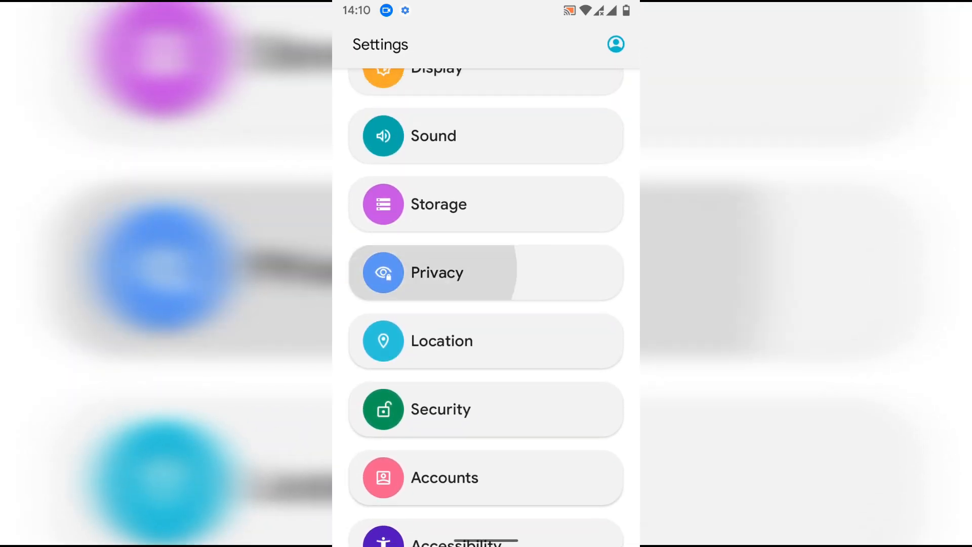
pyautogui.click(437, 273)
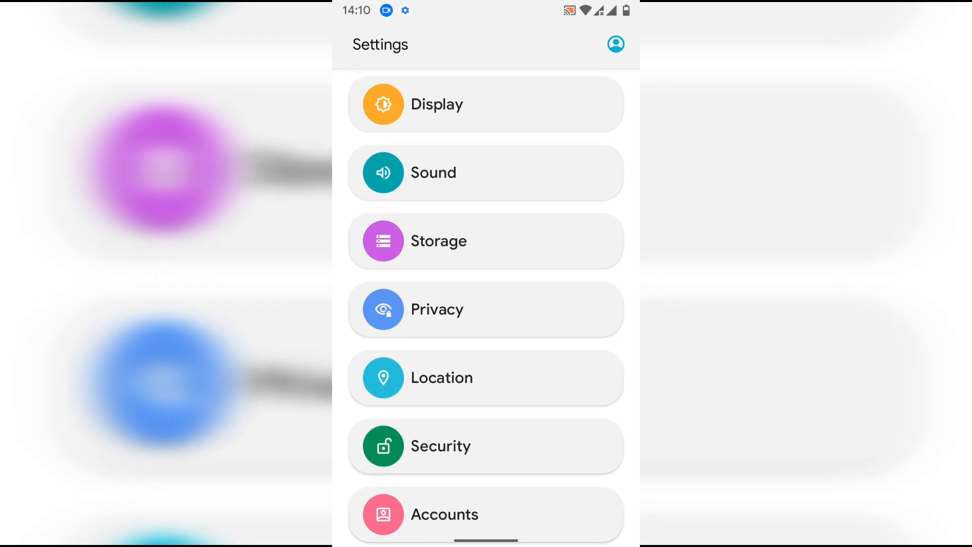
pyautogui.click(485, 242)
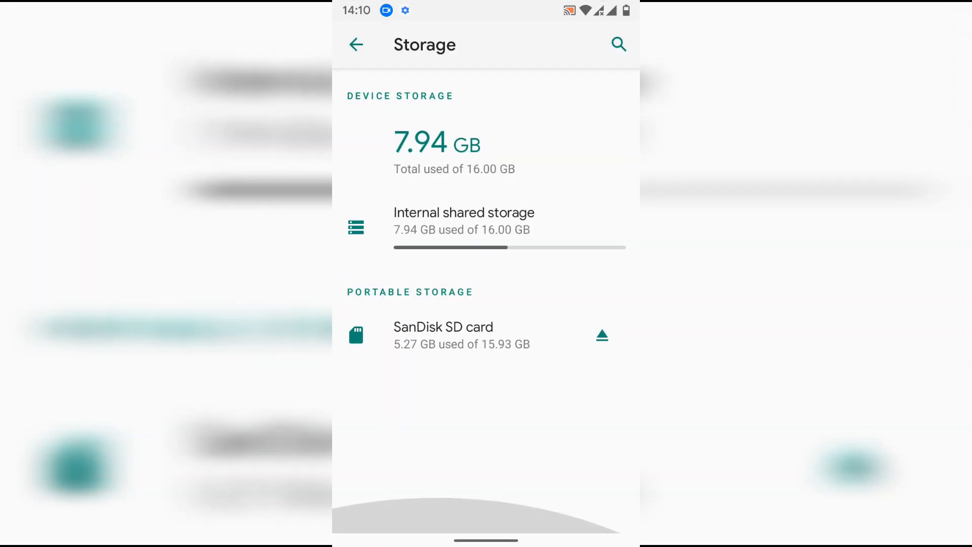
pyautogui.click(356, 44)
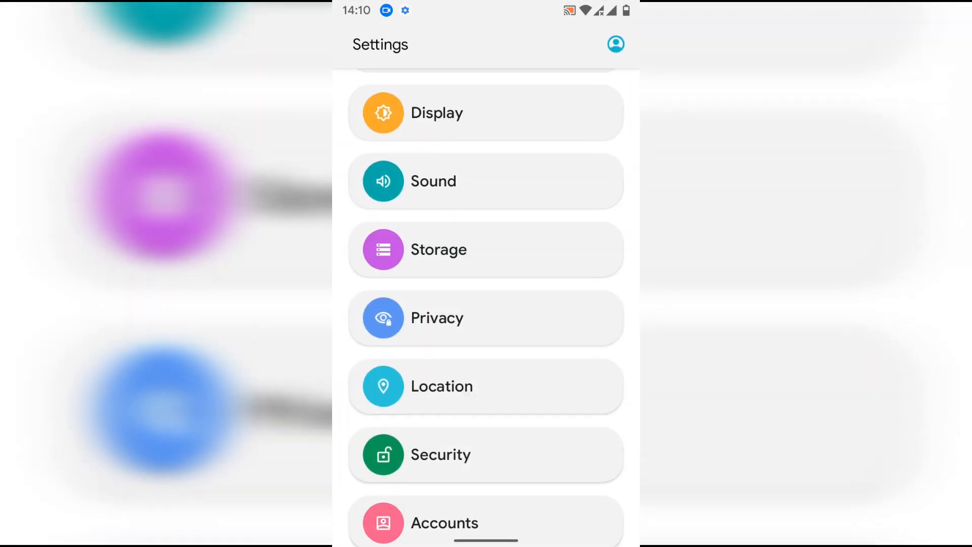
pyautogui.click(485, 181)
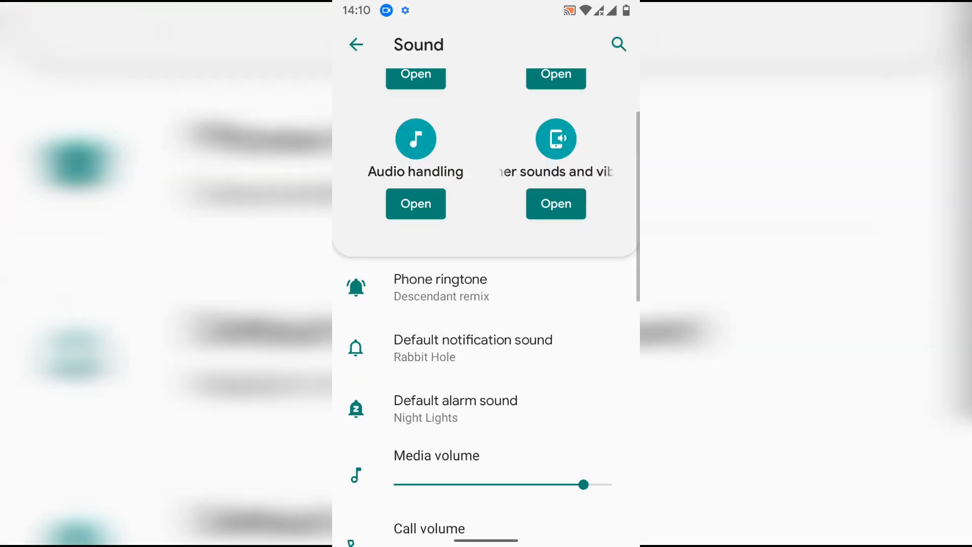
pyautogui.scroll(-3)
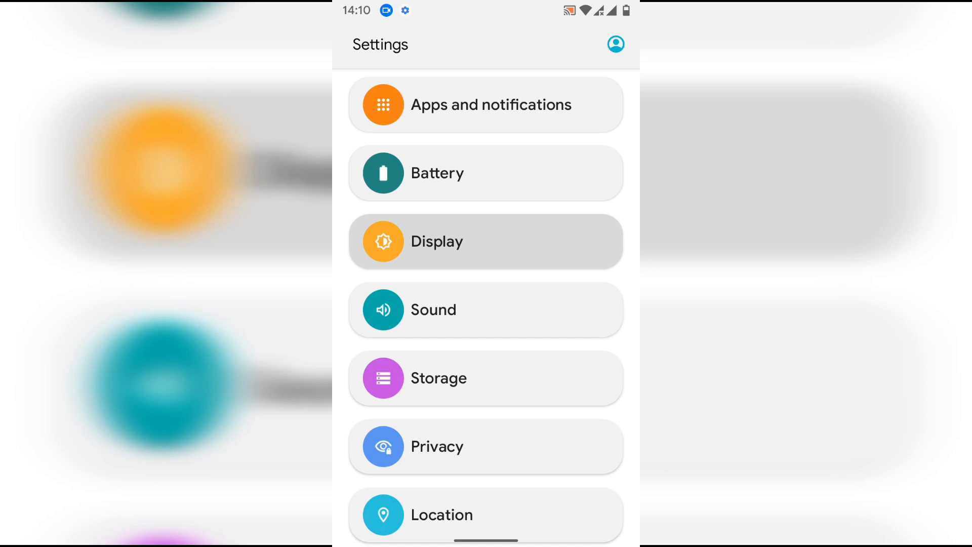
# - Scroll through Display settings, then view the Battery page showing 54% charge
pyautogui.click(436, 241)
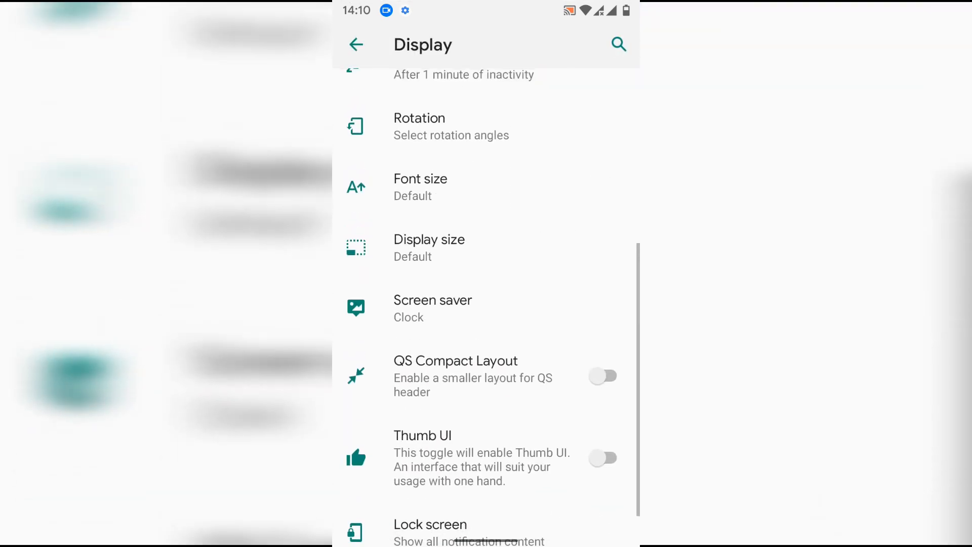
pyautogui.scroll(-3)
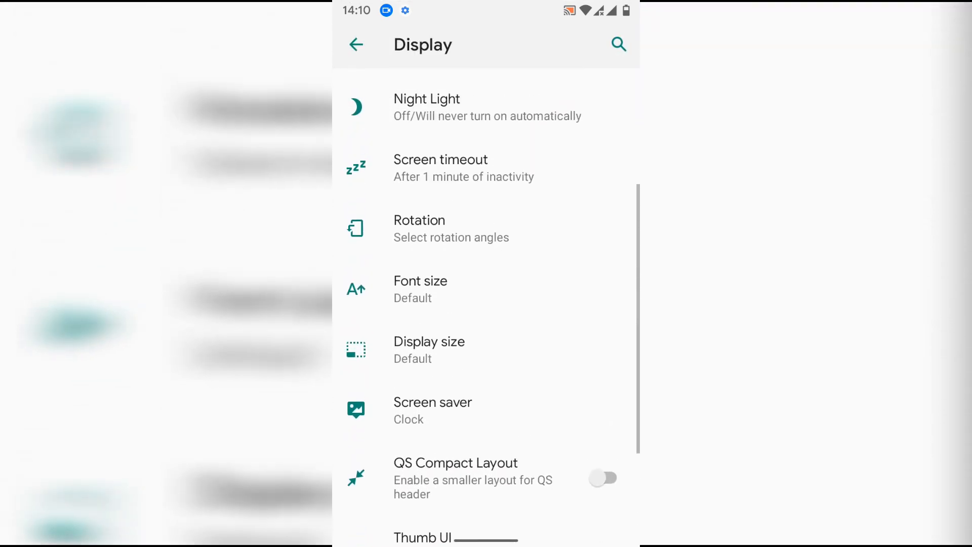
pyautogui.scroll(-3)
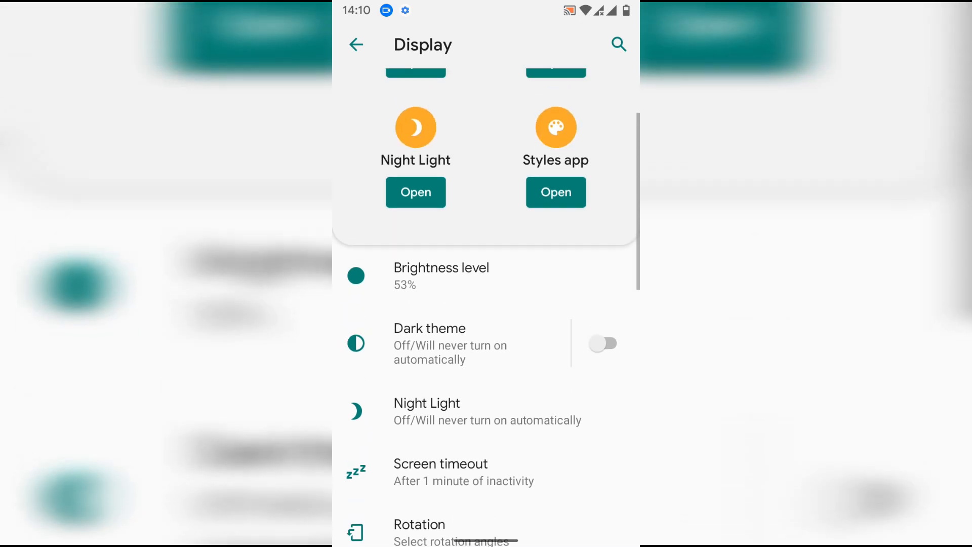
pyautogui.scroll(-3)
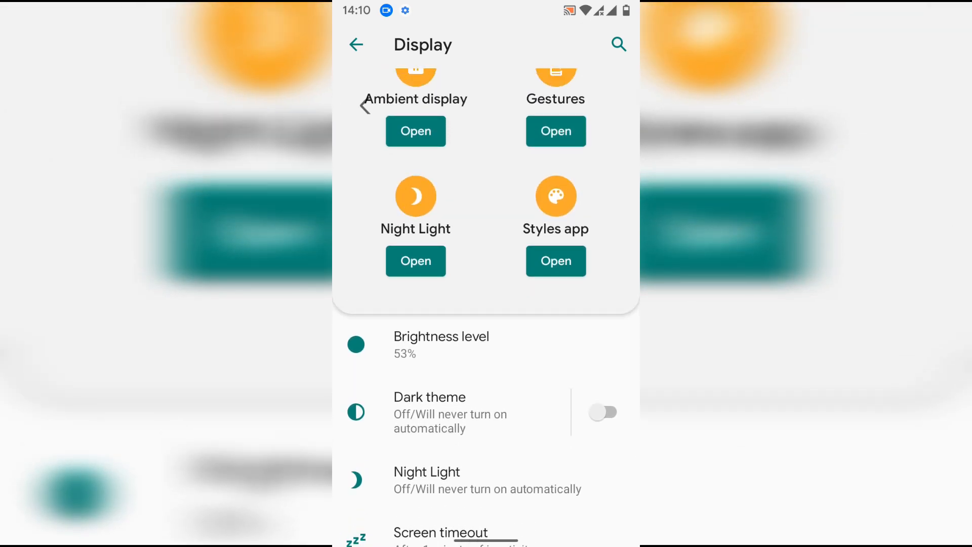
pyautogui.click(356, 43)
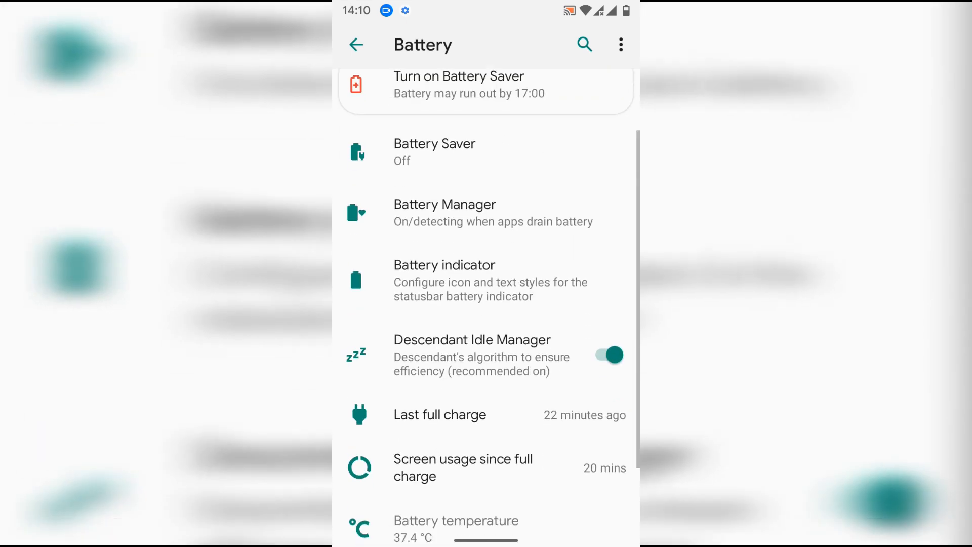
pyautogui.scroll(-3)
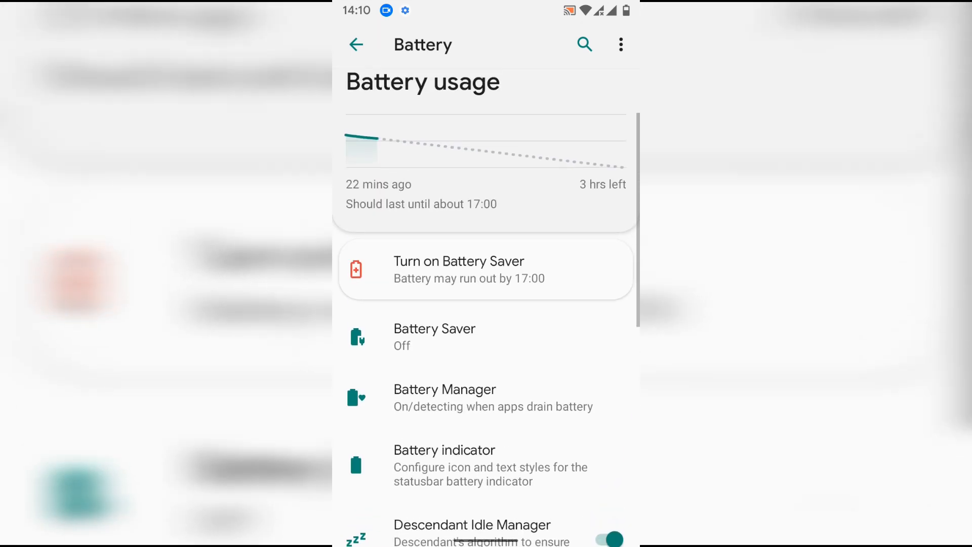
pyautogui.scroll(-3)
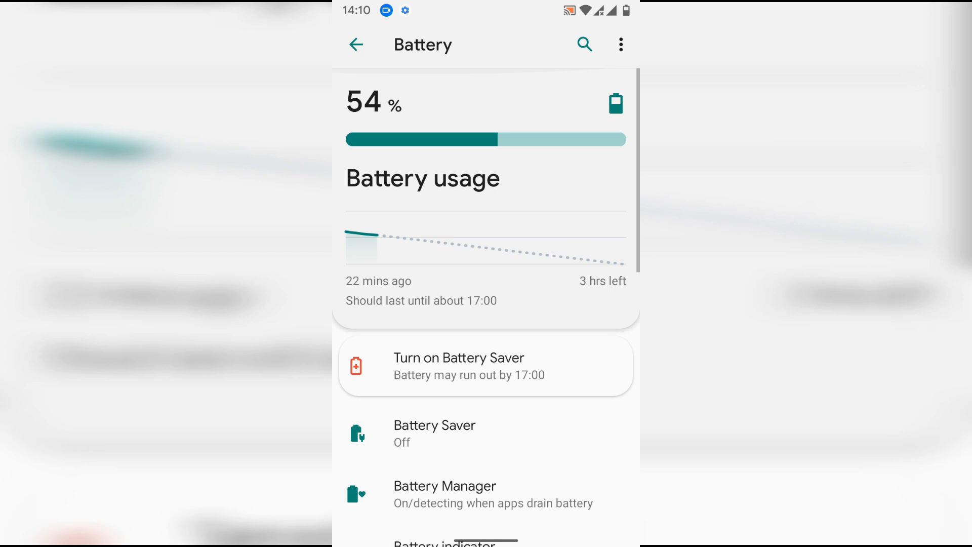
# - Visit Apps and notifications and Descendant Health, returning to the Settings list after each
pyautogui.click(355, 45)
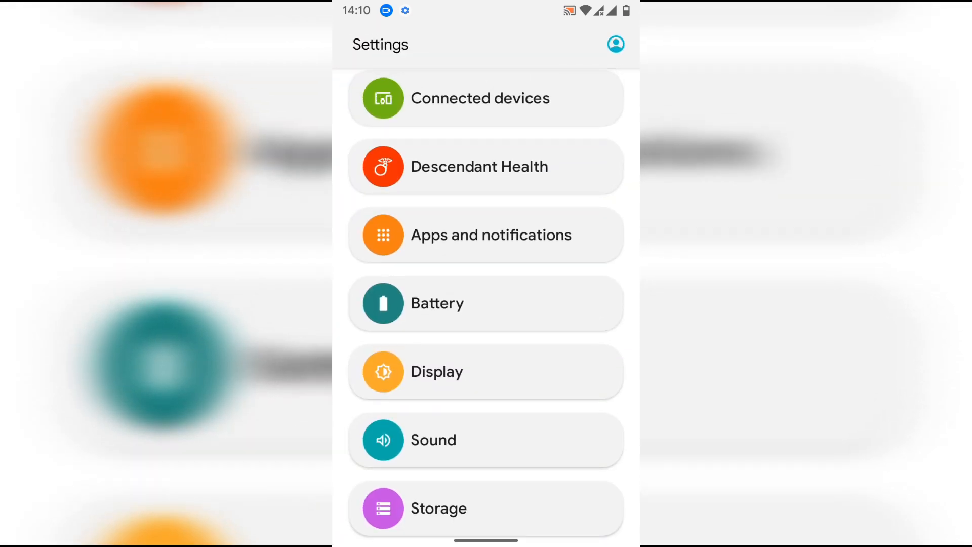
pyautogui.click(485, 235)
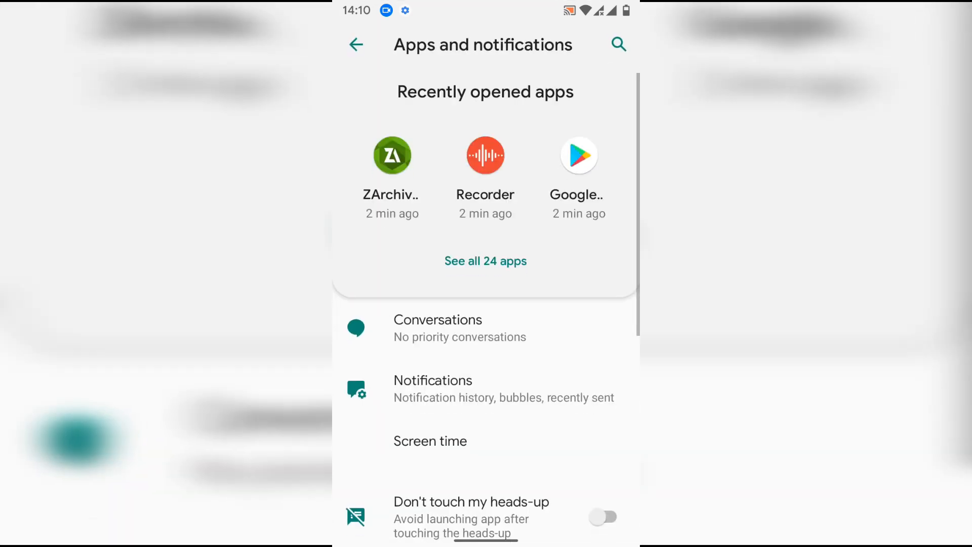
pyautogui.scroll(-3)
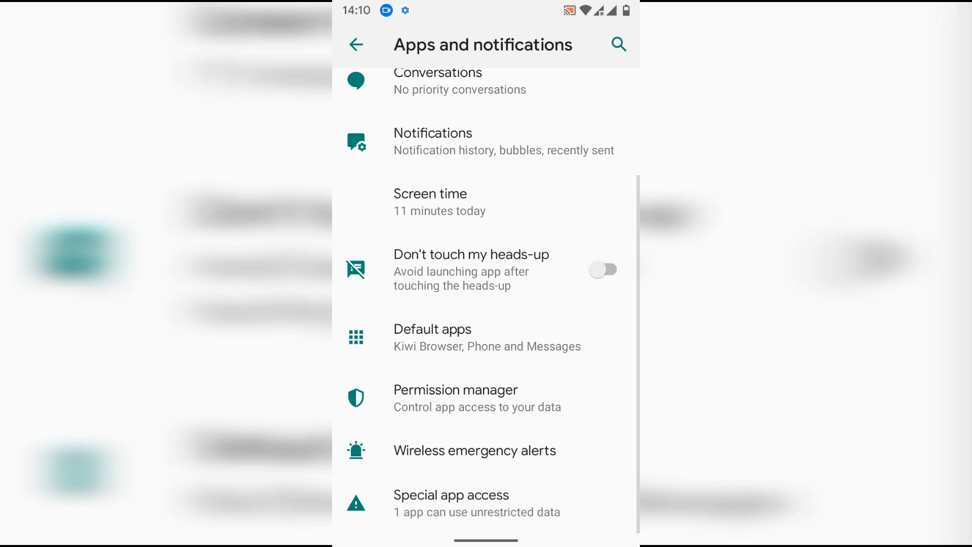
pyautogui.click(356, 44)
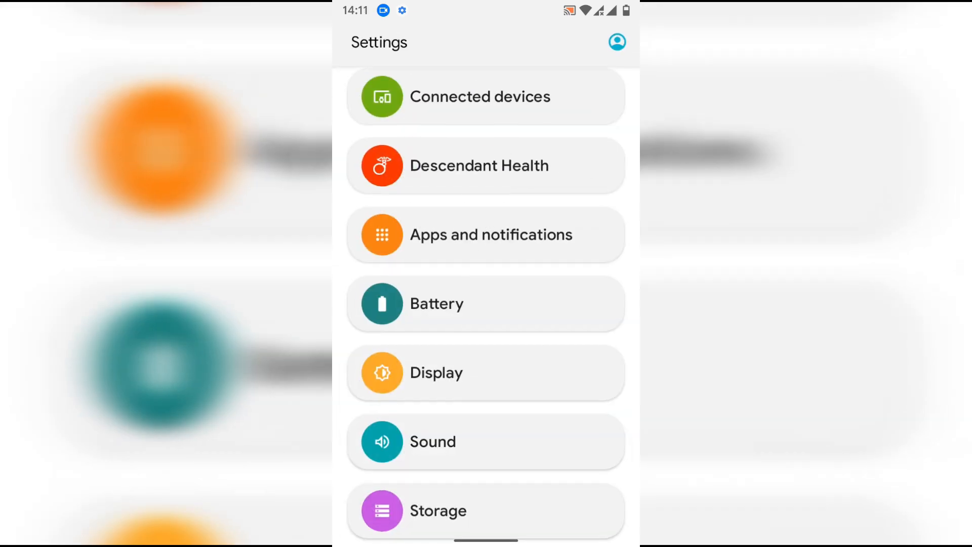
pyautogui.scroll(-3)
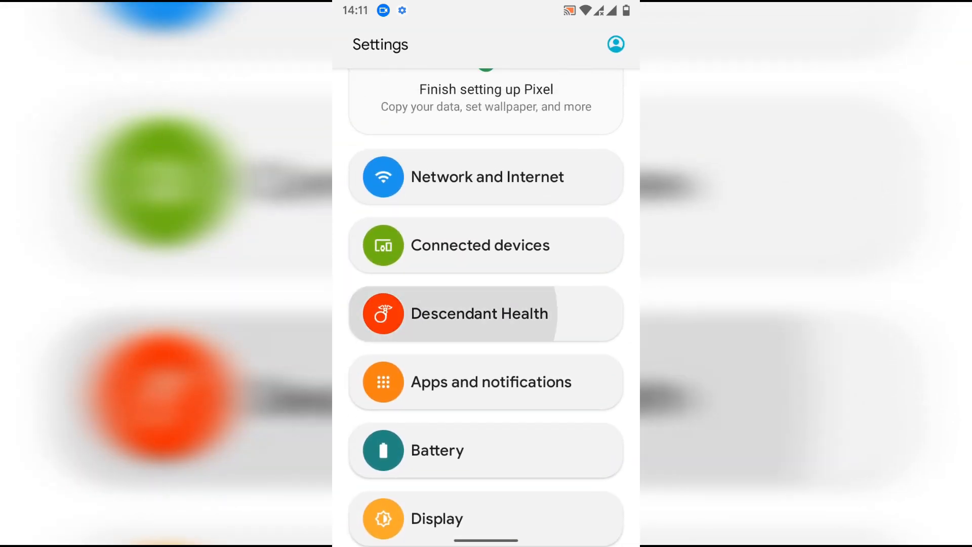
pyautogui.click(486, 313)
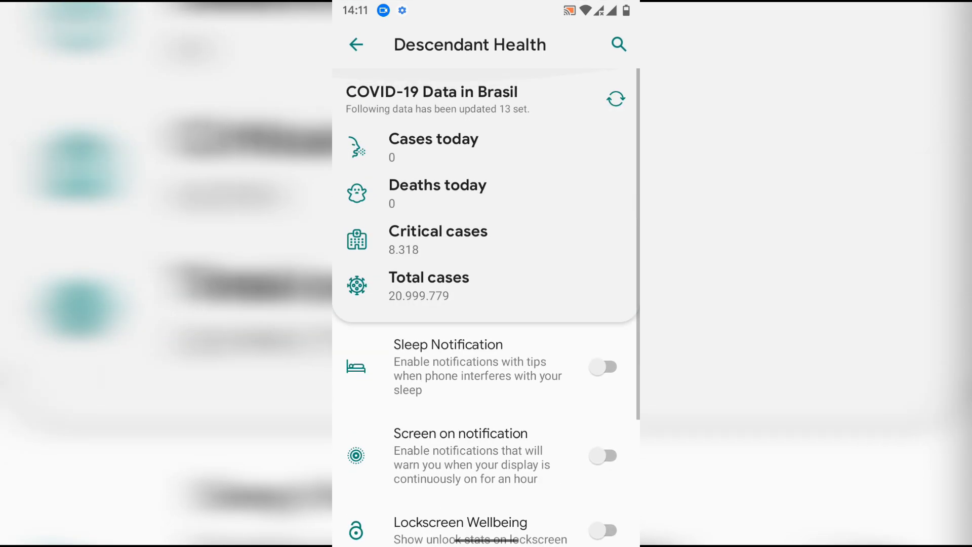
pyautogui.click(356, 44)
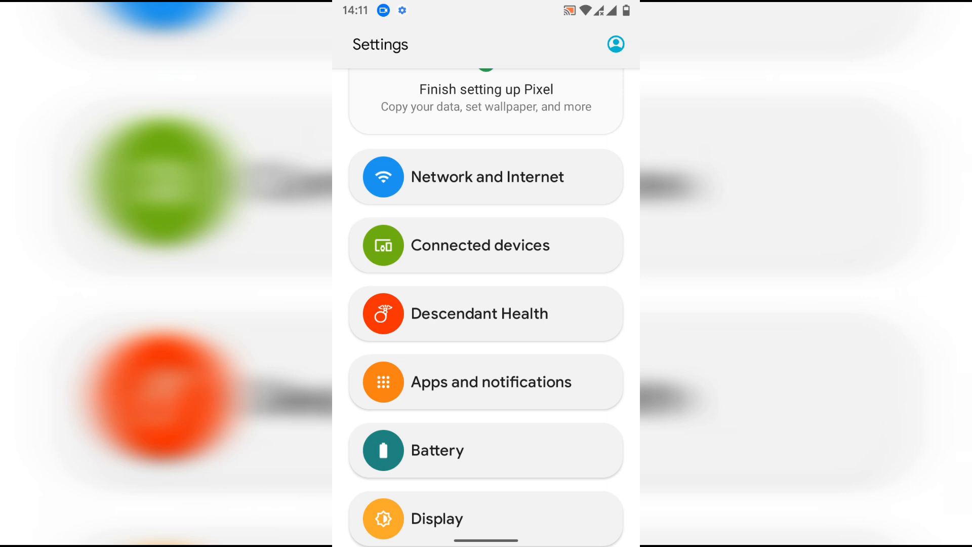
# - Visit Connected devices and Network and Internet, returning to the Settings list after each
pyautogui.click(485, 245)
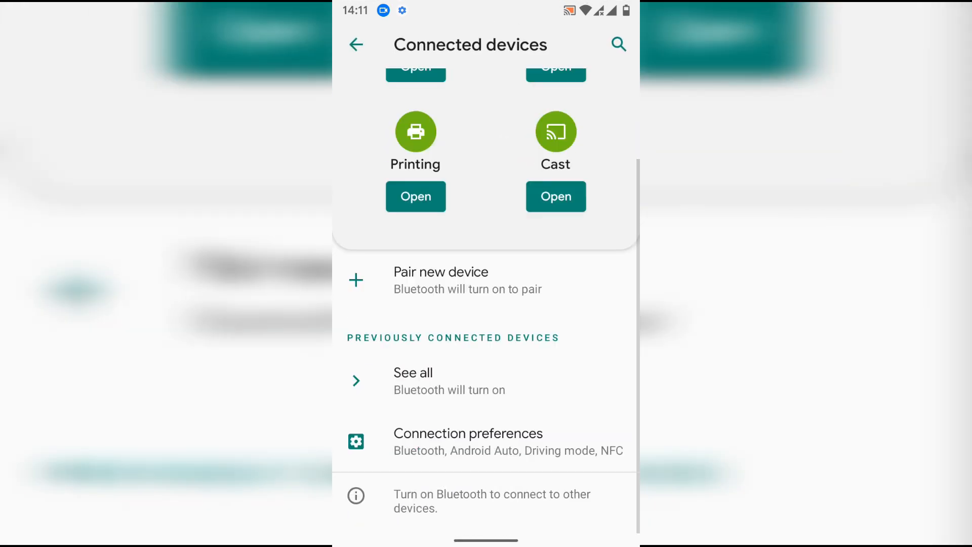
pyautogui.click(356, 43)
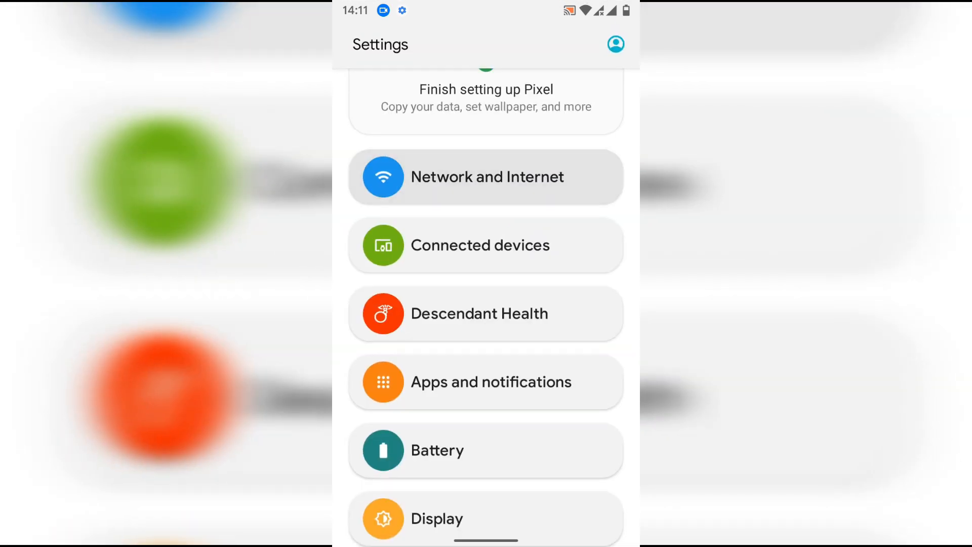
pyautogui.click(487, 176)
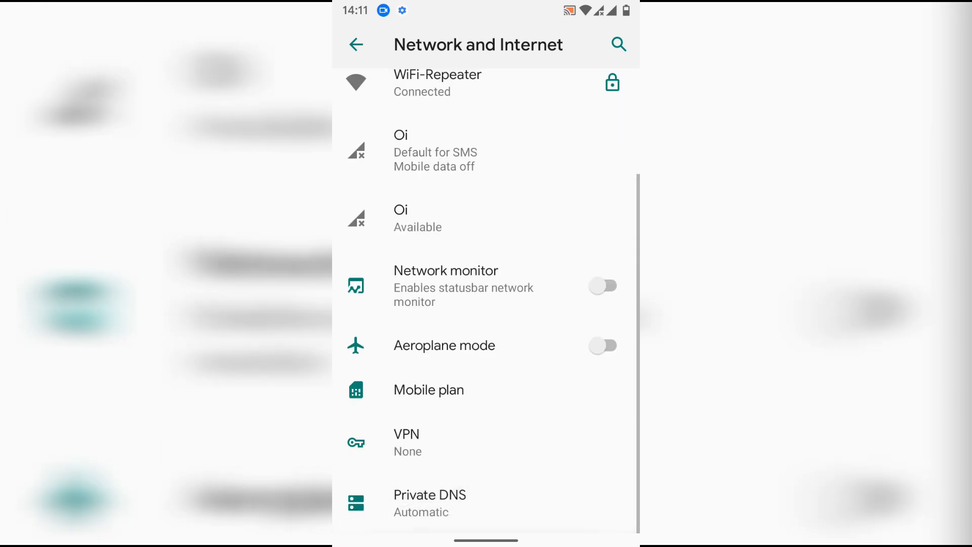
pyautogui.click(356, 45)
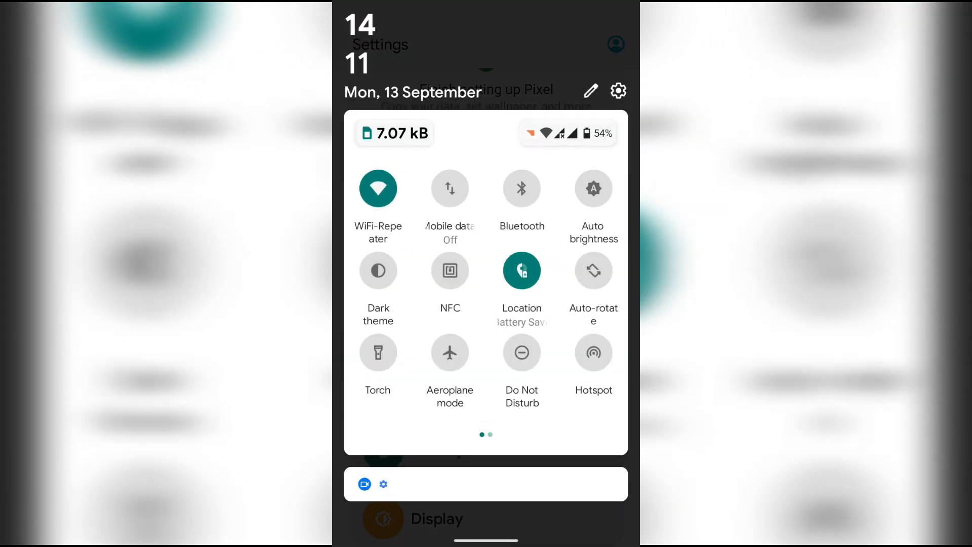
# - Switch on Bluetooth and mobile data tiles, then show the Bluetooth panel with its switch on
pyautogui.click(521, 188)
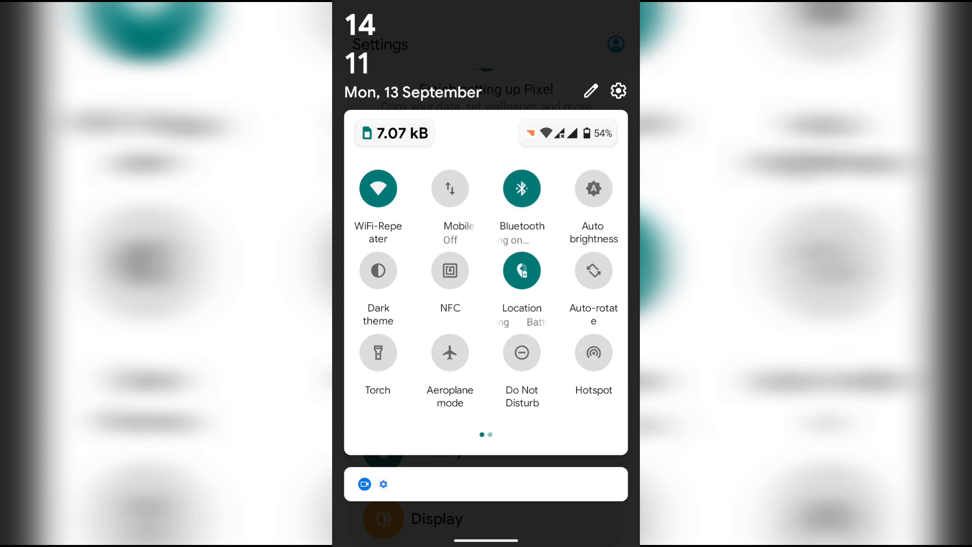
pyautogui.click(450, 189)
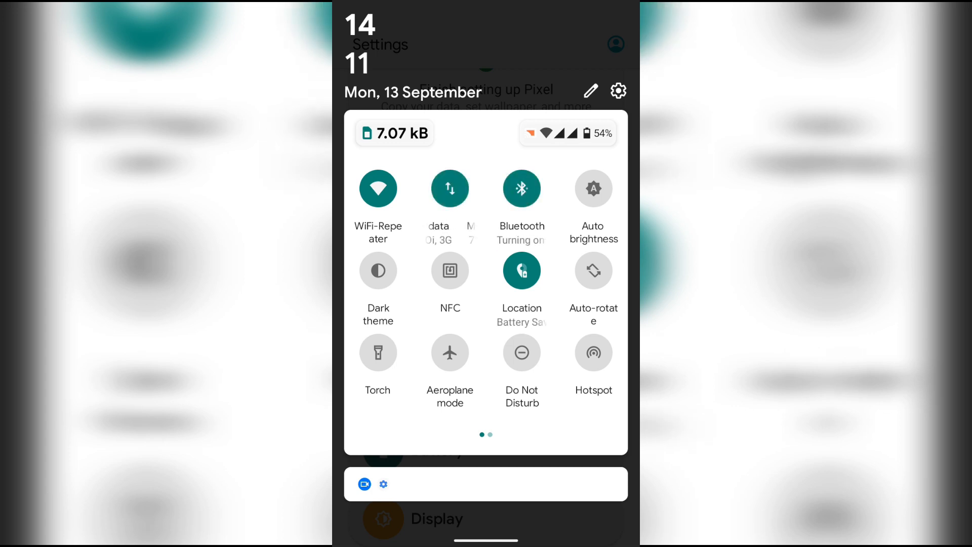
pyautogui.click(522, 189)
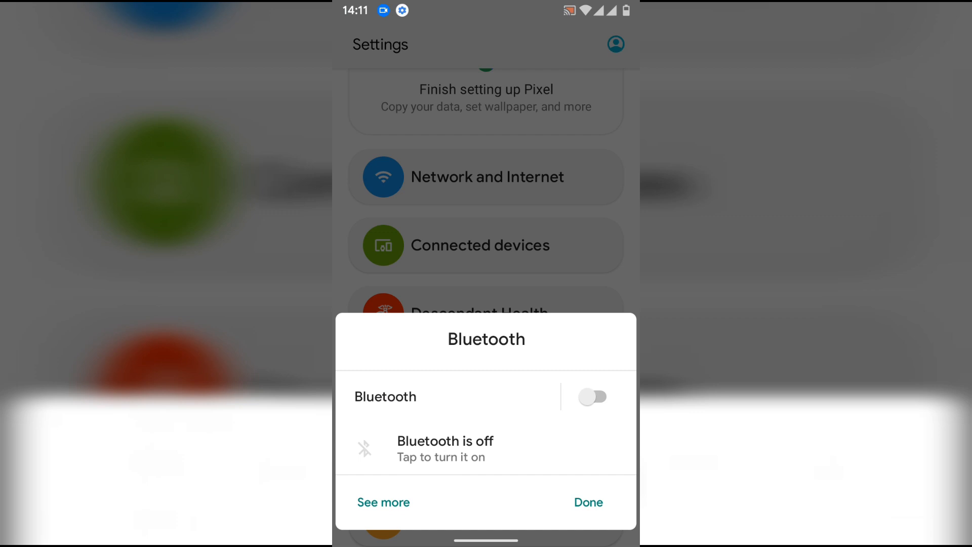
pyautogui.click(594, 397)
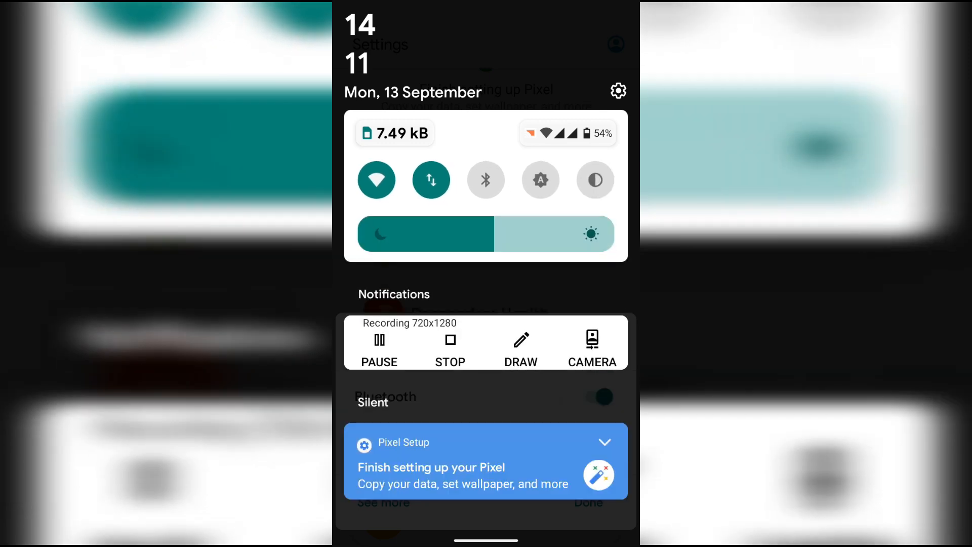
pyautogui.click(485, 181)
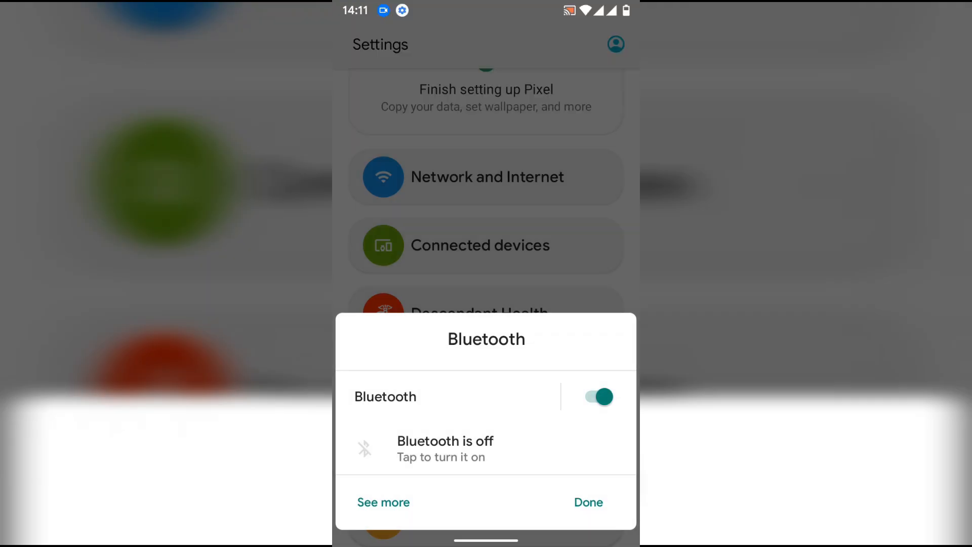